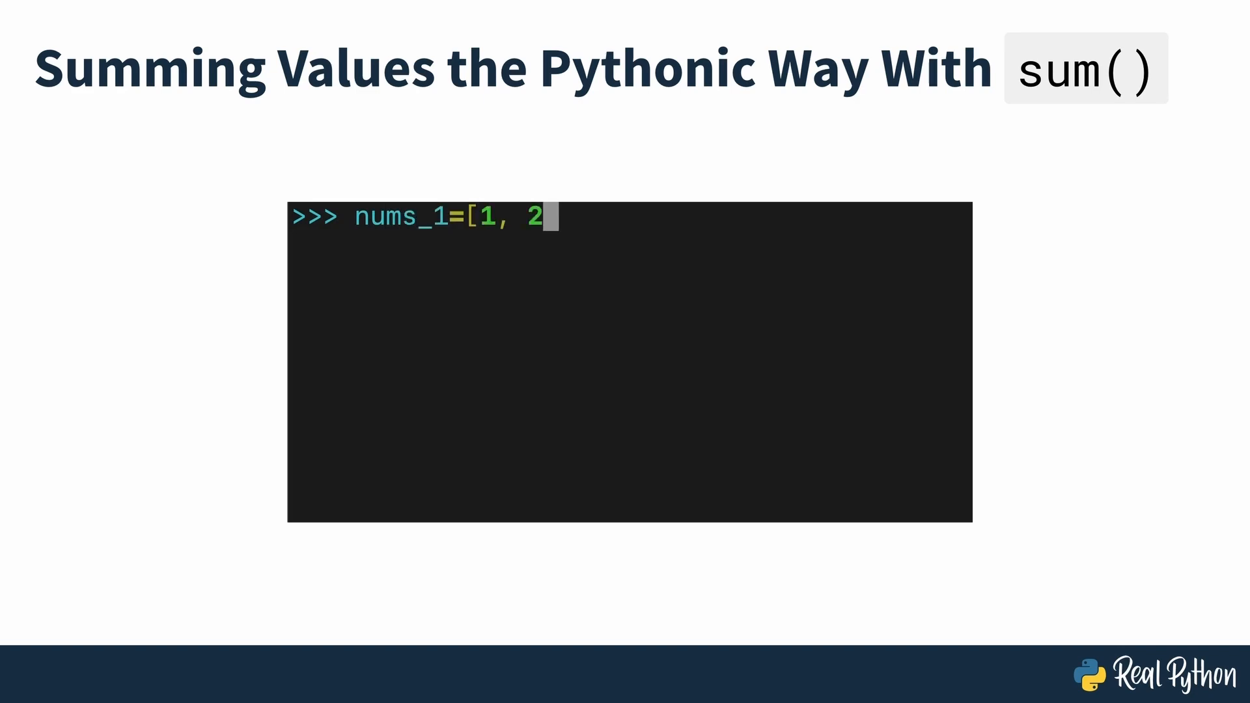
# - Define nums_1 as [1, 2, 3, 4, 5] and get its total 15 with sum(nums_1)
pyautogui.write(', 3, 4, 5]')
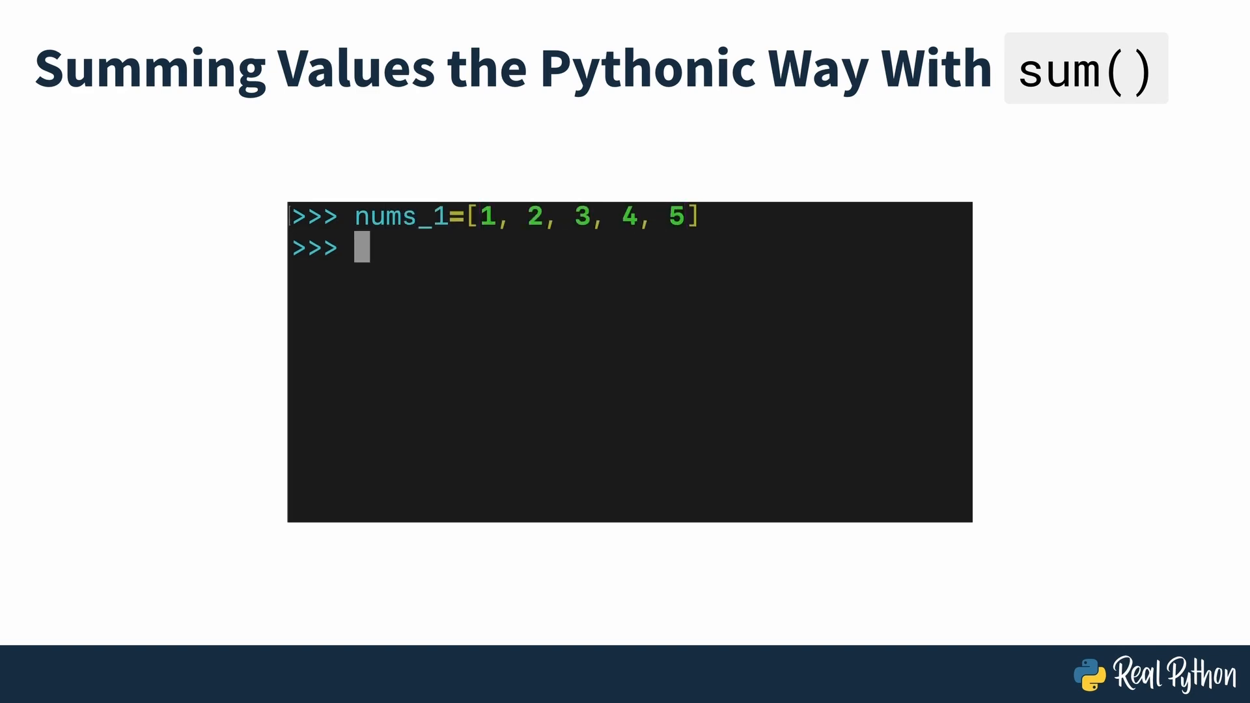
pyautogui.write('sum(nums_1)')
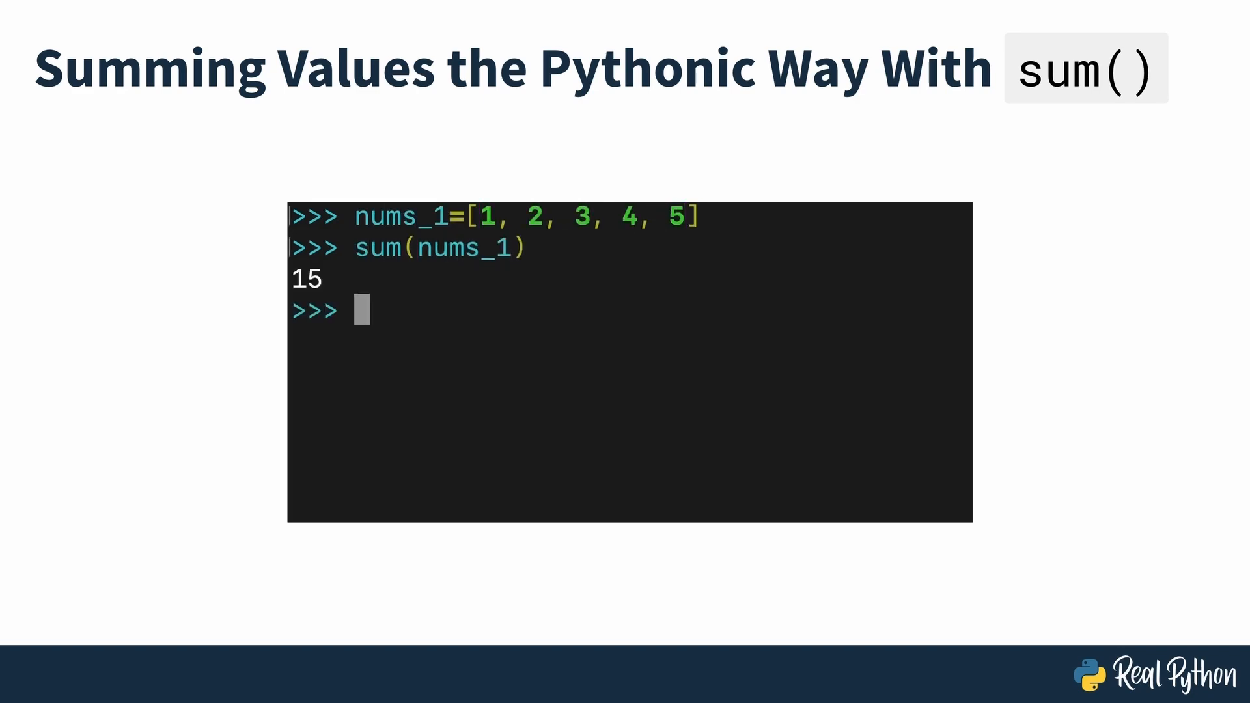
# - Define nums_2 as [8, 5, 12, 45, 16] and compute ave as its sum over its length, 17.2
pyautogui.write('nums_2 =')
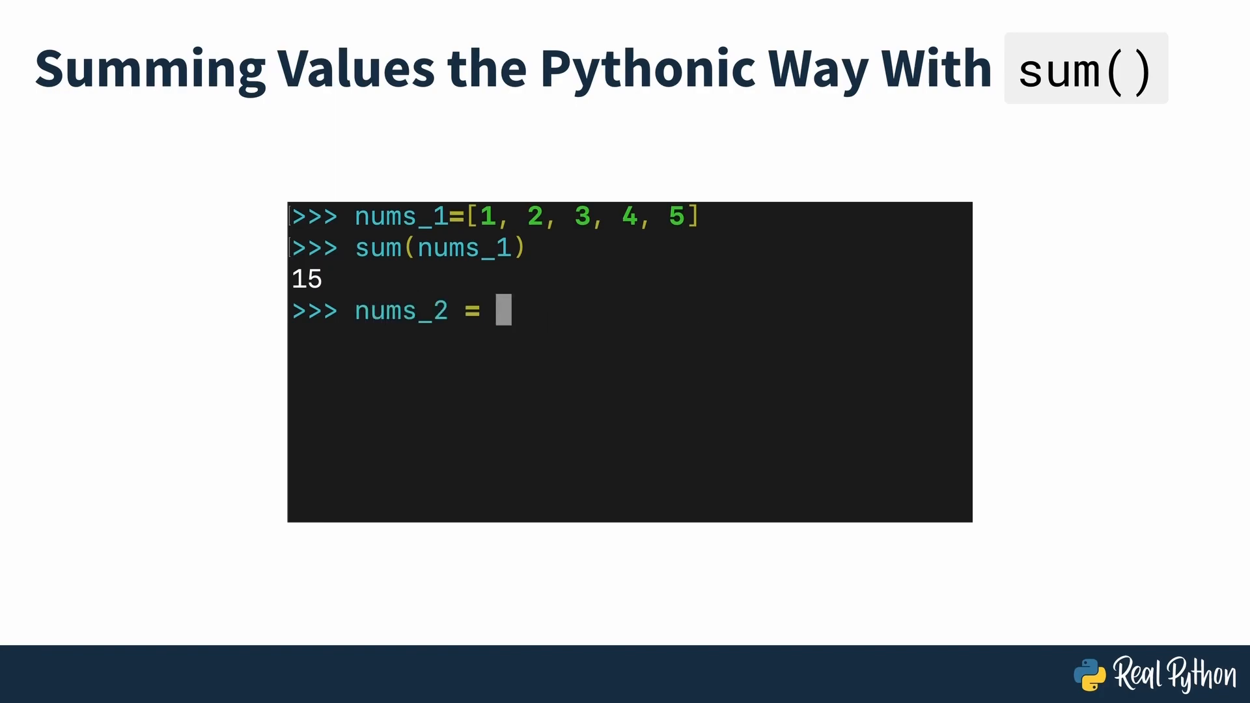
pyautogui.write('[8, 5, 12, 45, 16]')
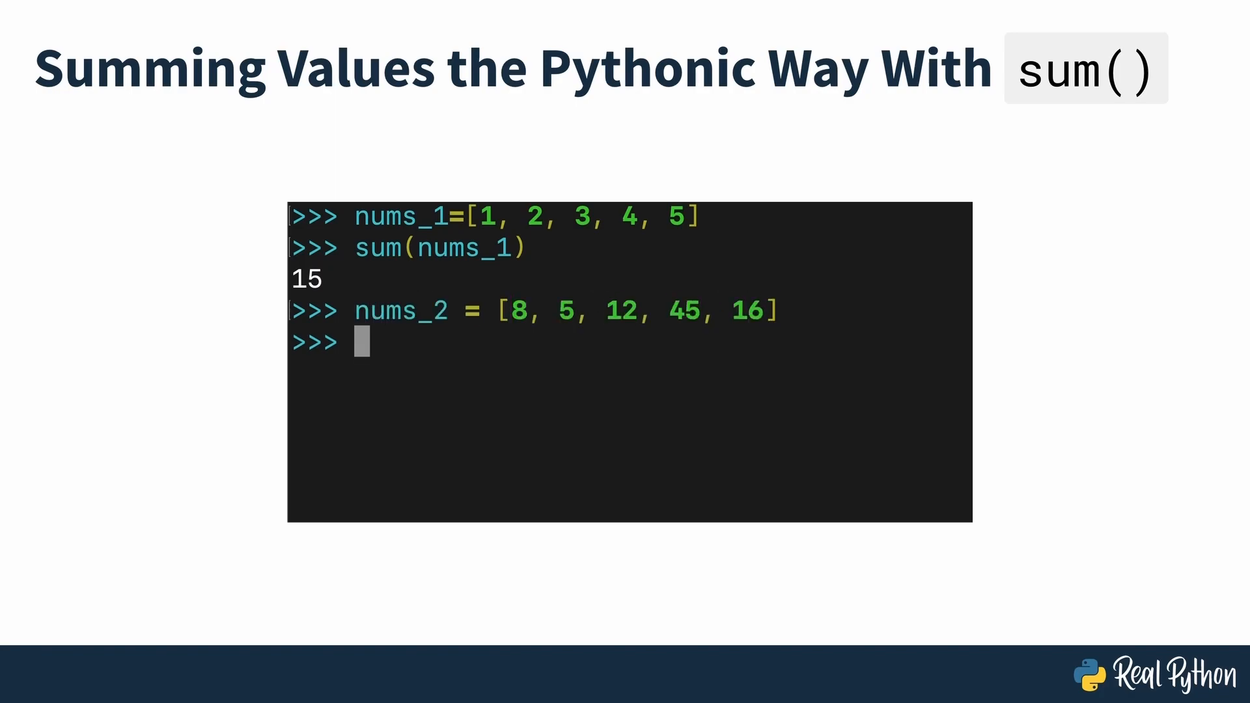
pyautogui.write('ave = sum(nums_2) / len(nums_2')
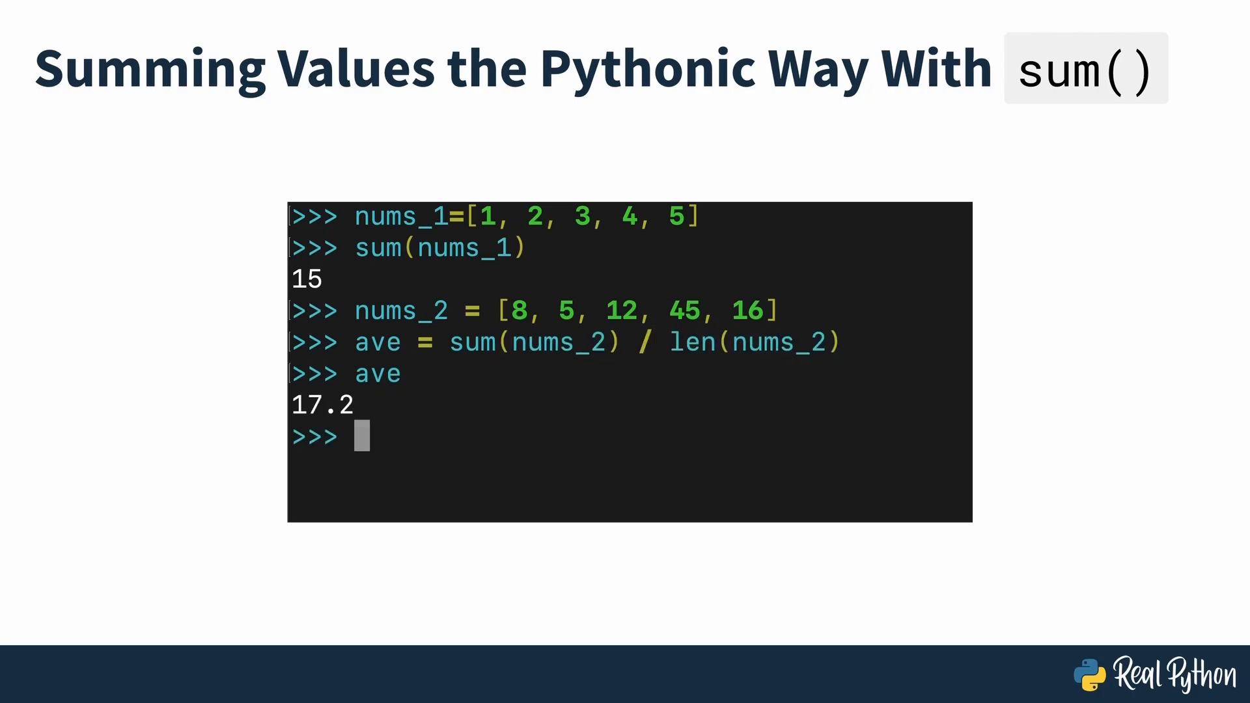
pyautogui.write('sum([num')
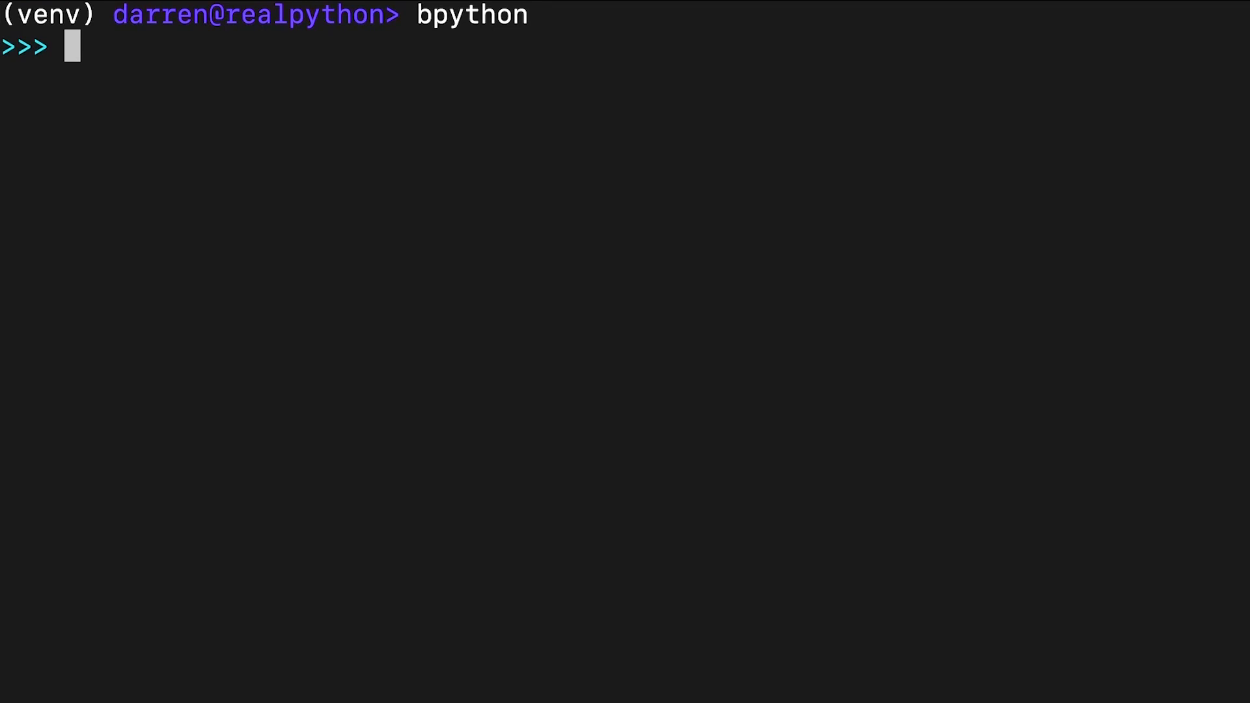
# - Define numbers = [1, 2, 3, 4, 5] and accumulate them into total with a for loop
pyautogui.write('numbers = [1')
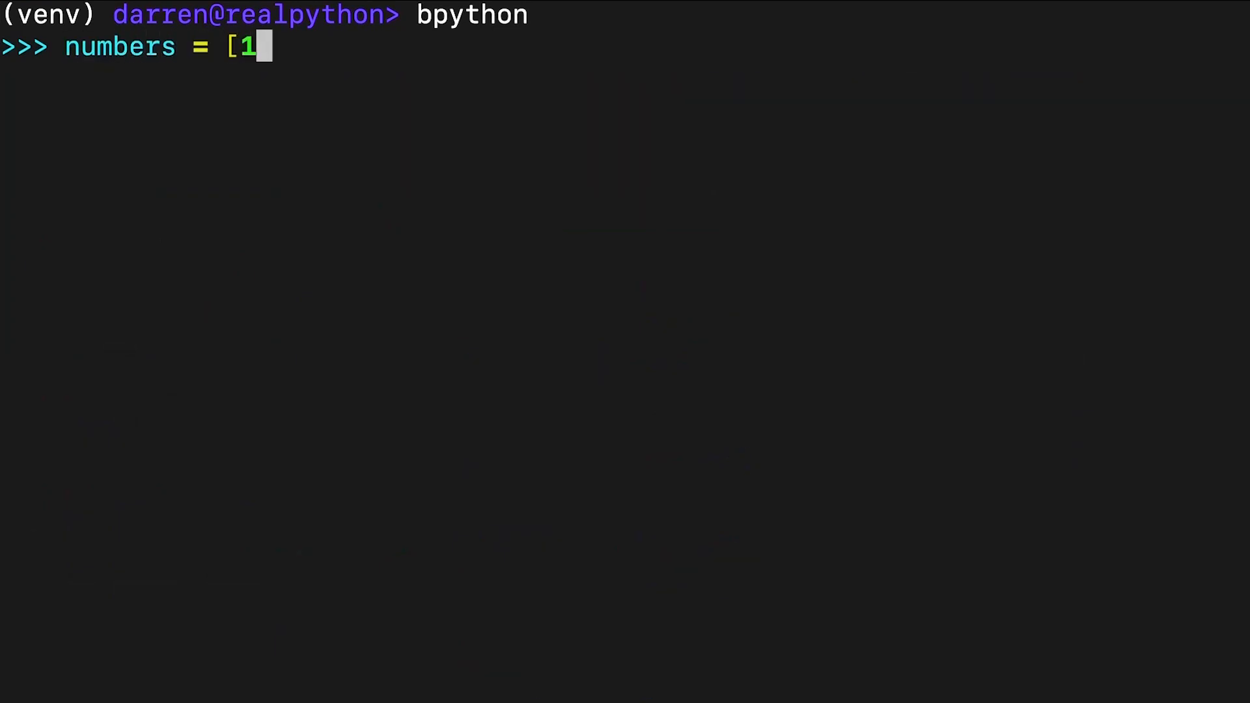
pyautogui.write(', 2, 3, 4, 5]')
pyautogui.write('total = 0')
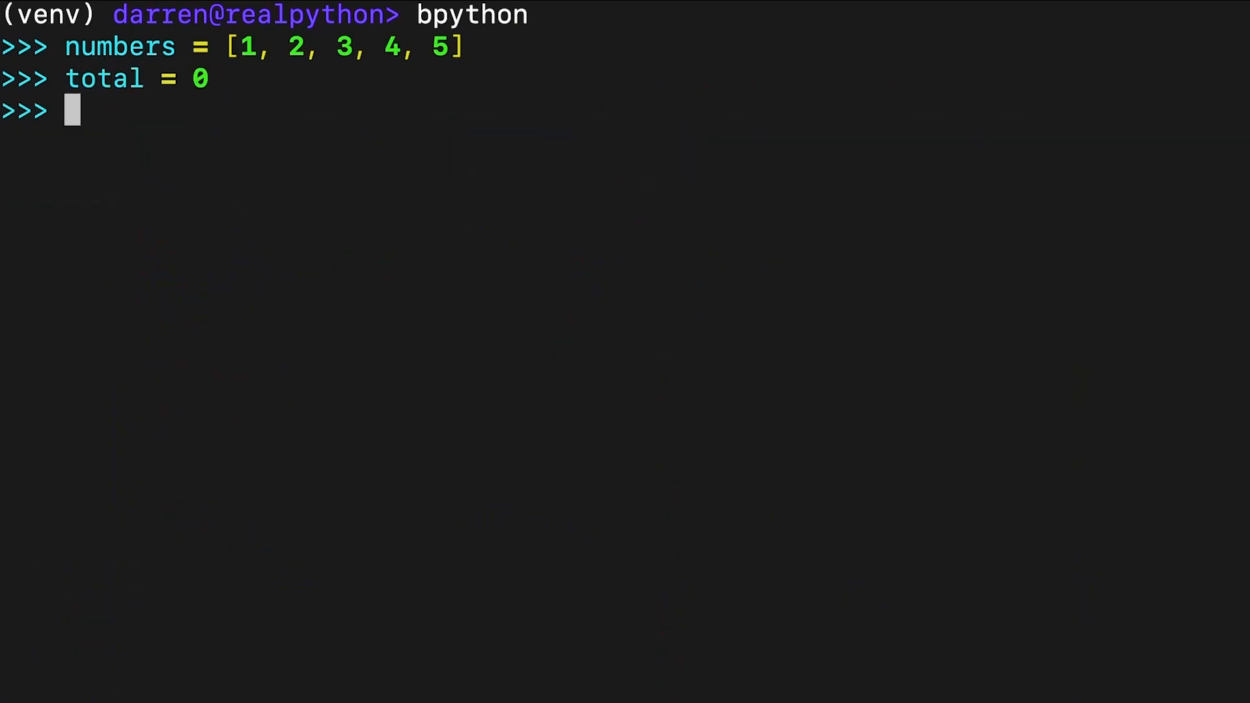
pyautogui.write('for number in numbers:')
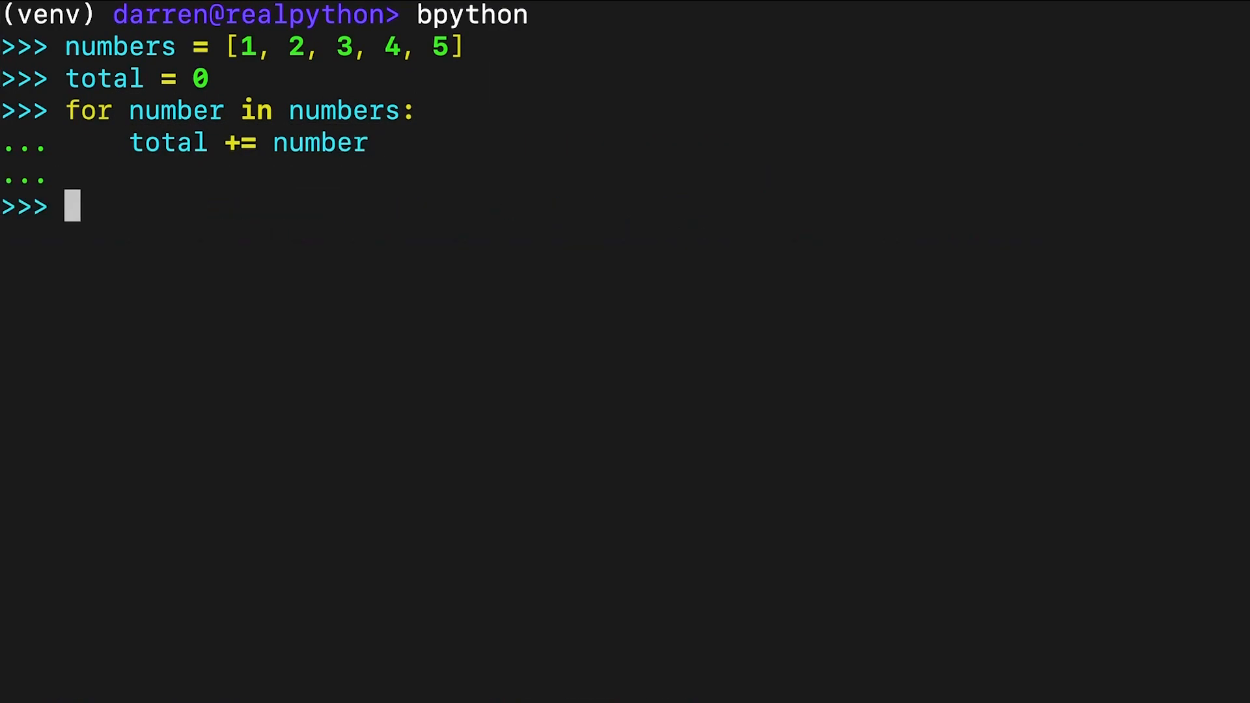
pyautogui.write('total')
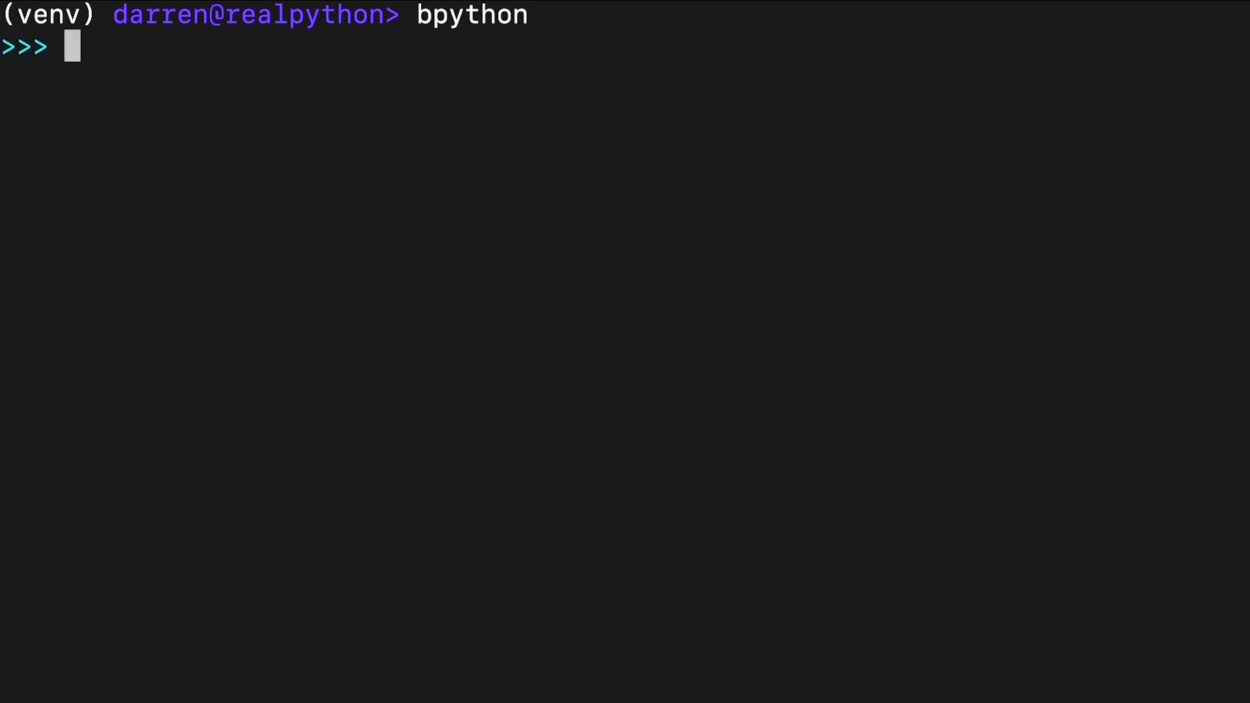
# - Define sum_numbers(numbers) that loops over the list adding each number to total and returns it
pyautogui.write('def sum_numbers(numbers):')
pyautogui.write('for number in num')
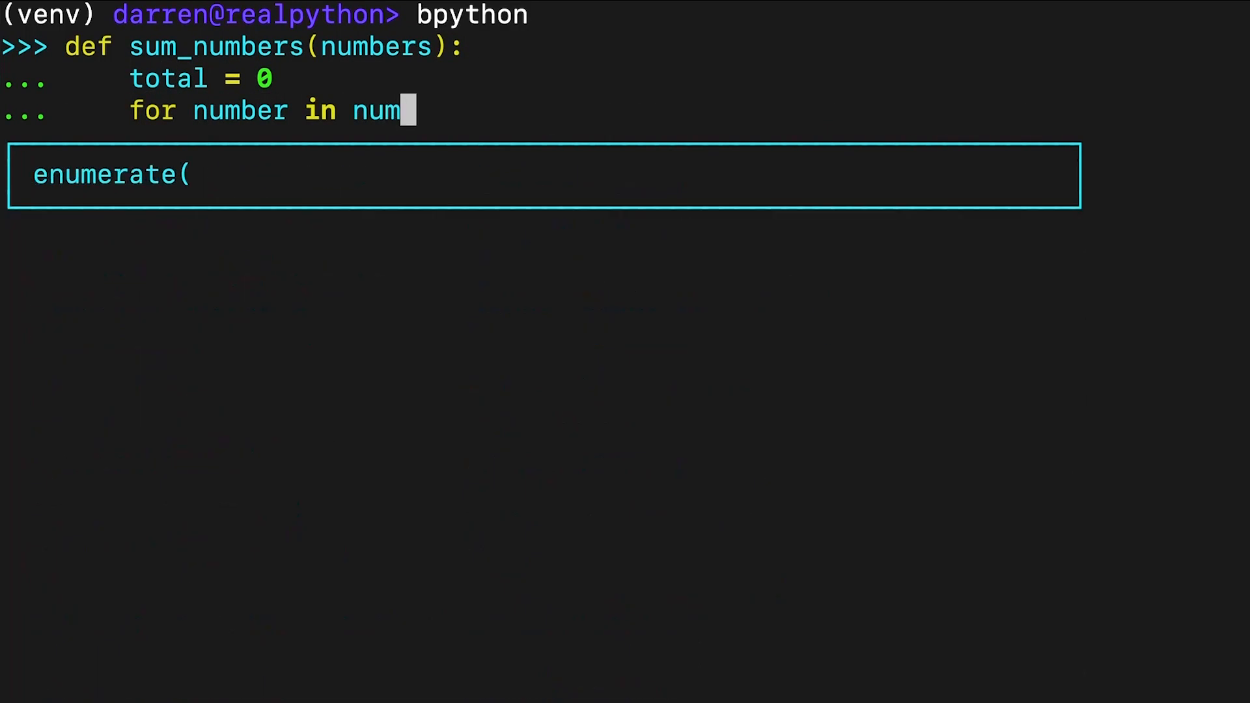
pyautogui.write('bers:')
pyautogui.write('return total')
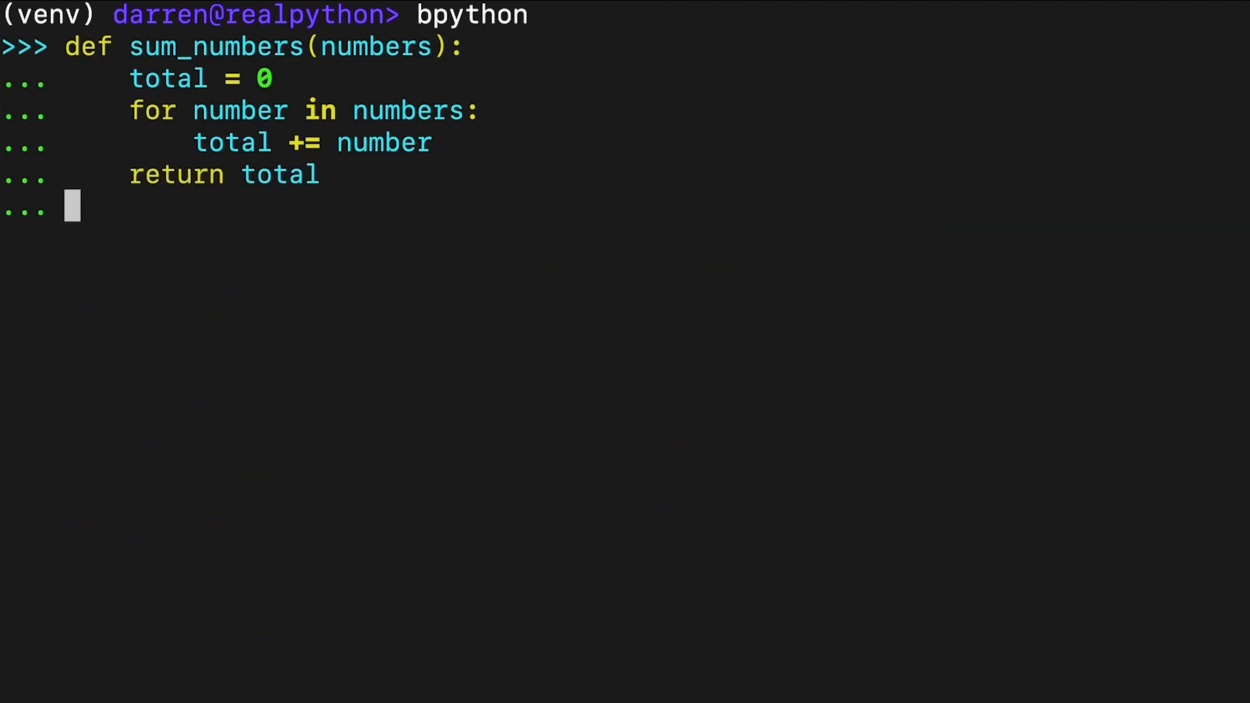
pyautogui.press('Return')
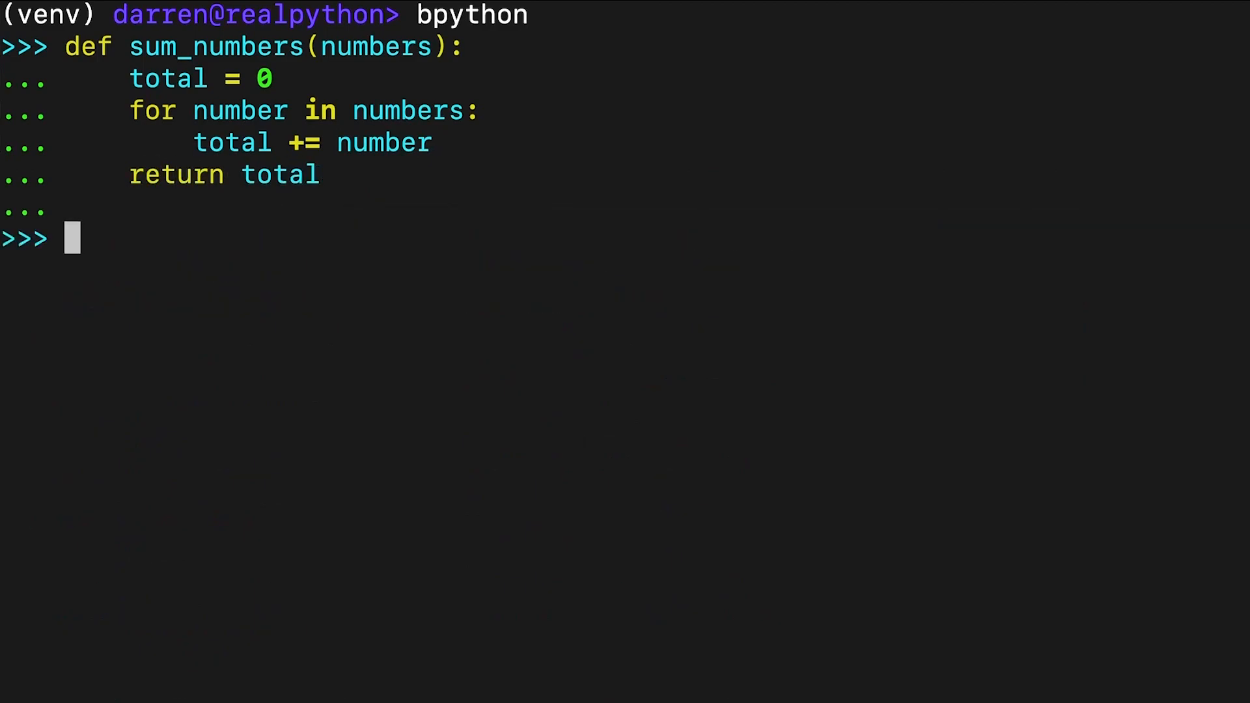
# - Call sum_numbers([1, 2, 3, 4, 5]) to get 15, then clear the session
pyautogui.write('sum_numbers([1, 2, 3, 4, 5')
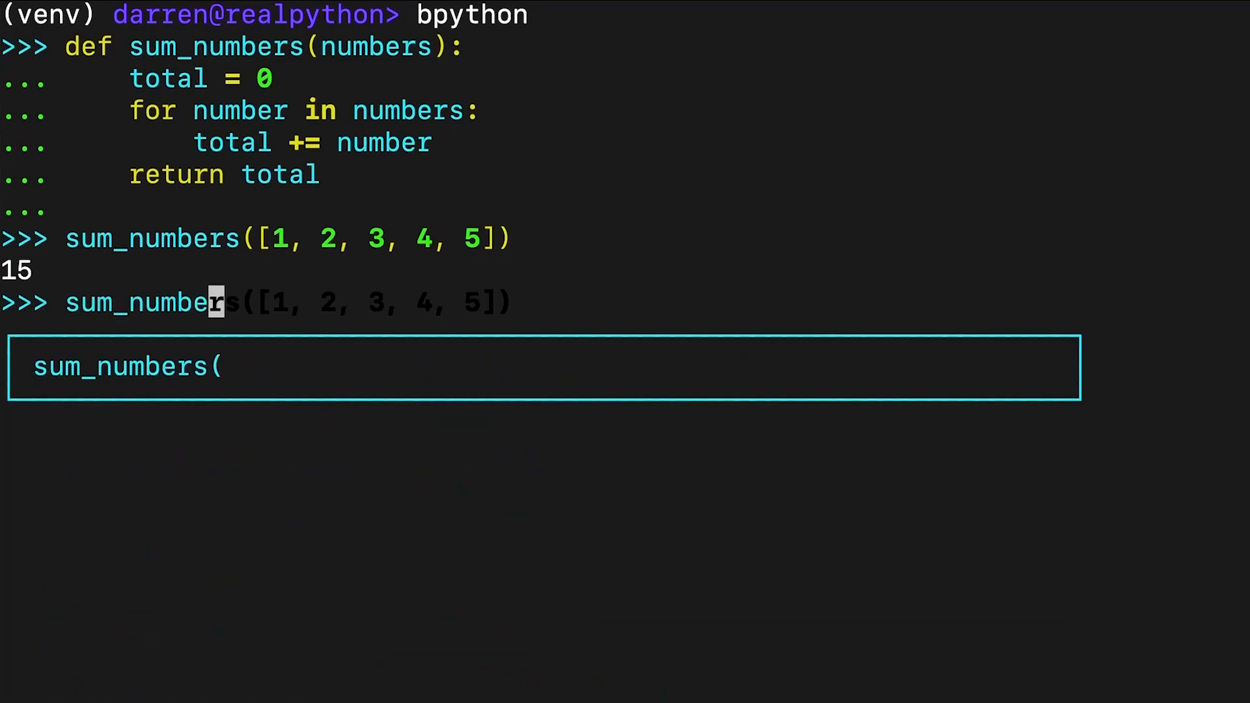
pyautogui.press('Return')
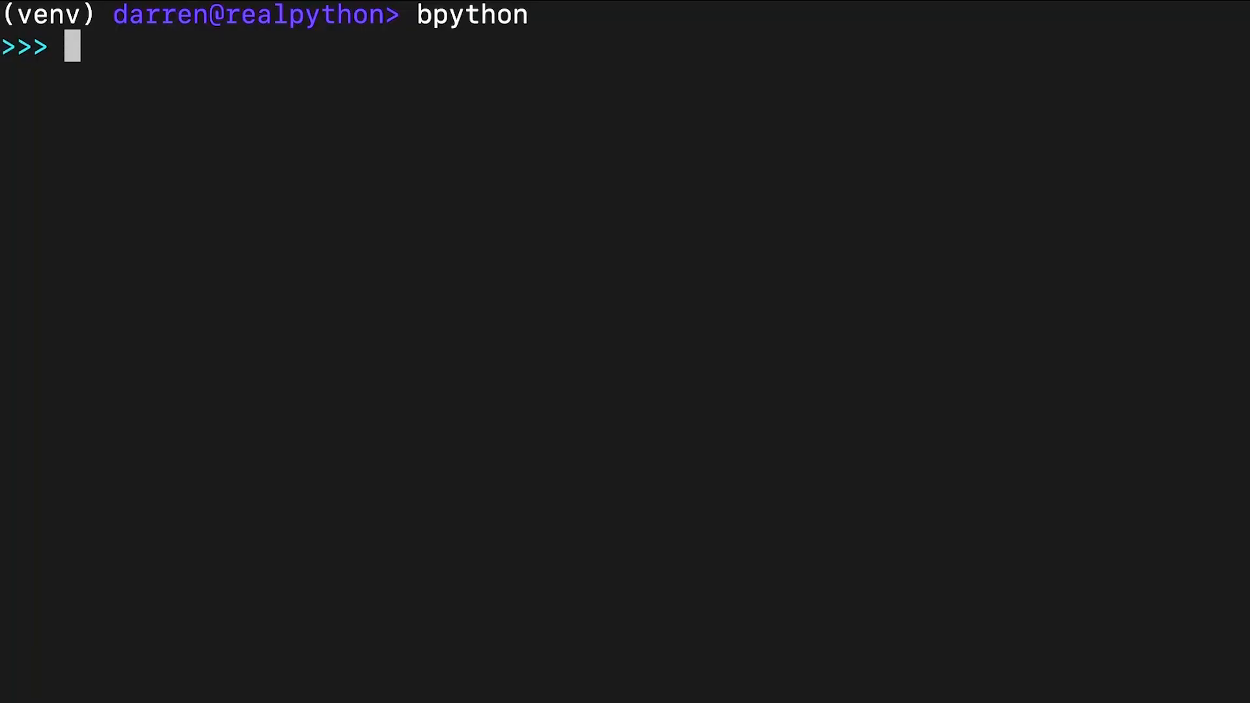
# - Define recursive sum_numbers returning numbers[0] + sum_numbers(numbers[1:]) with an empty-list base case
pyautogui.write('def sum_numbers(numbers):')
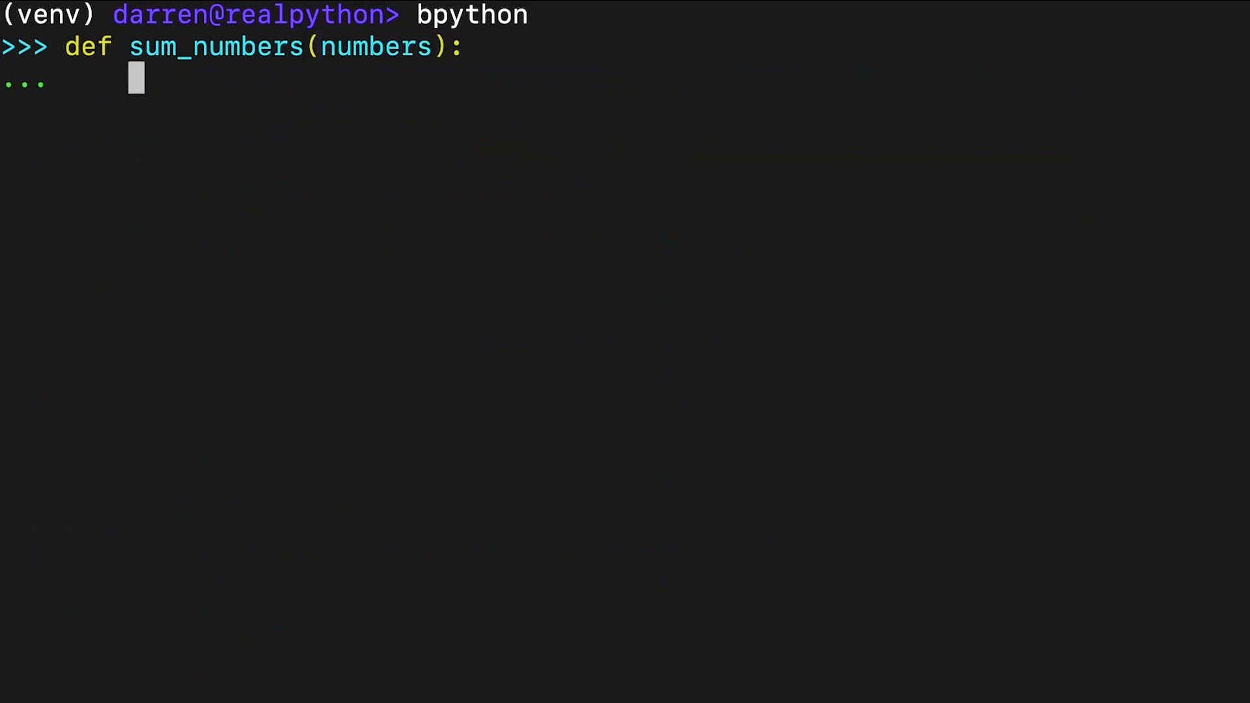
pyautogui.write('if len(numbers) == 0:')
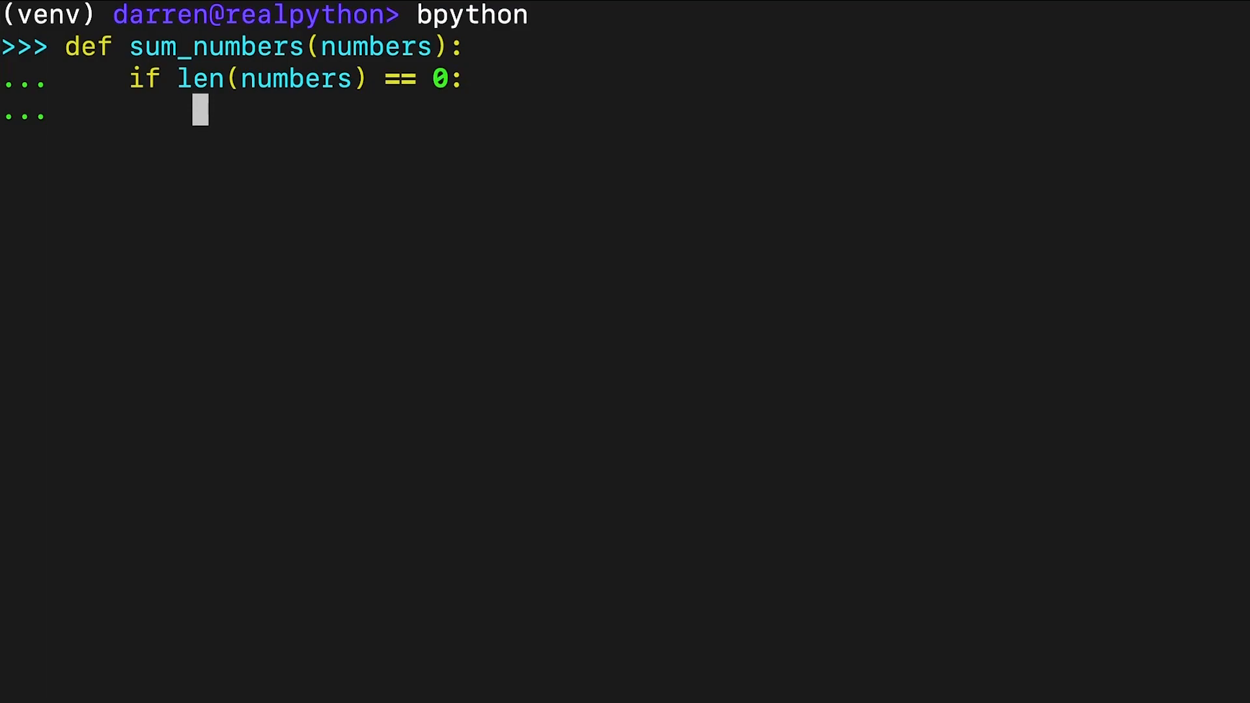
pyautogui.write('return numbers[0')
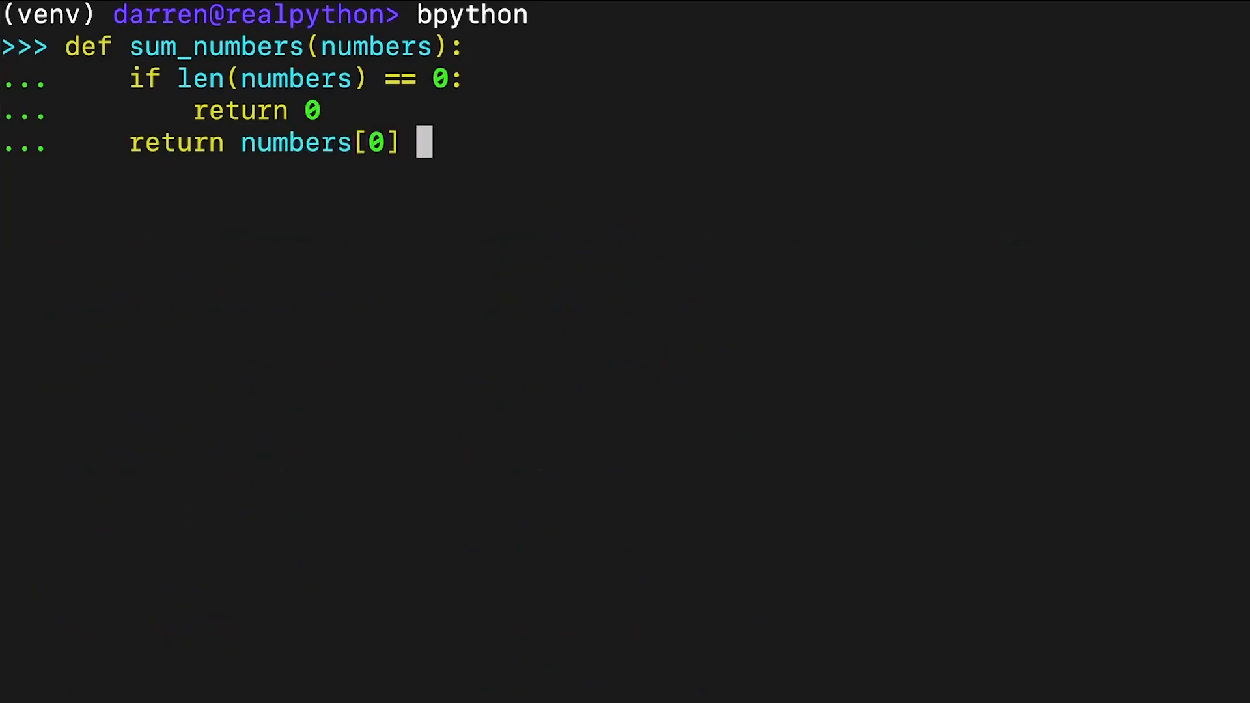
pyautogui.write('+ sum_numbers(numbers[1:')
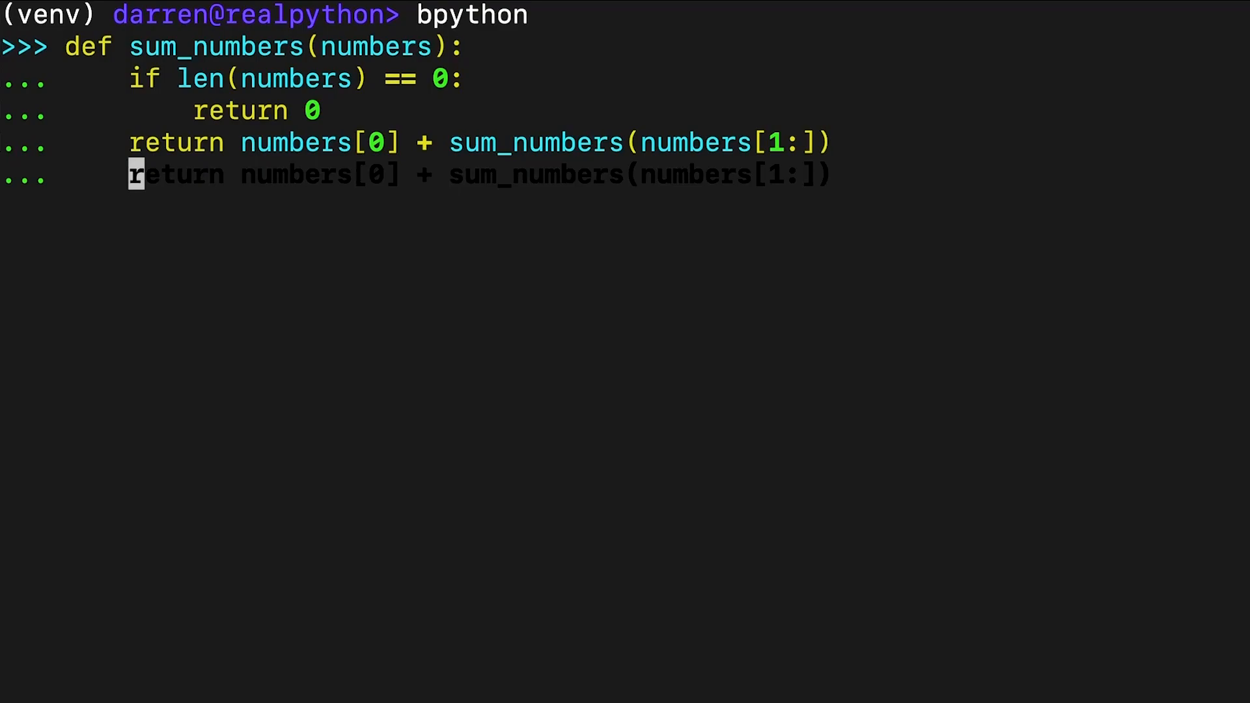
pyautogui.press('Return')
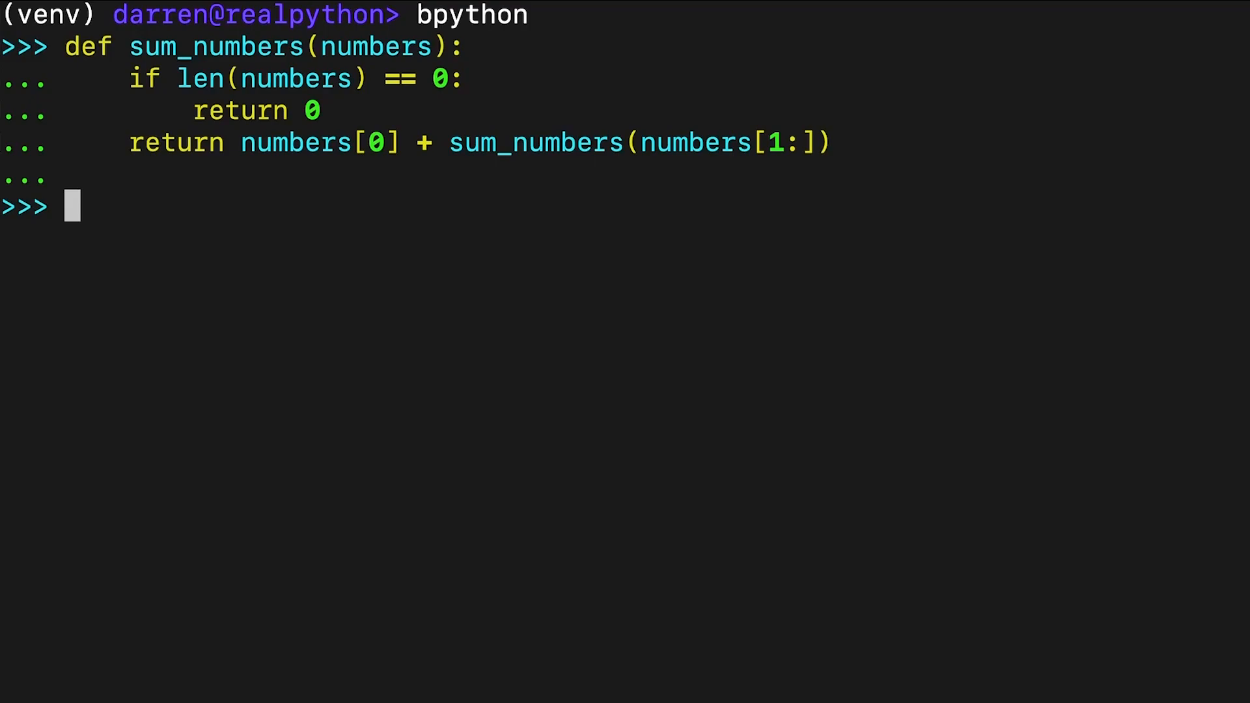
# - Call sum_numbers([1, 2, 3, 4, 5]) to get 15, then clear the session
pyautogui.write('s')
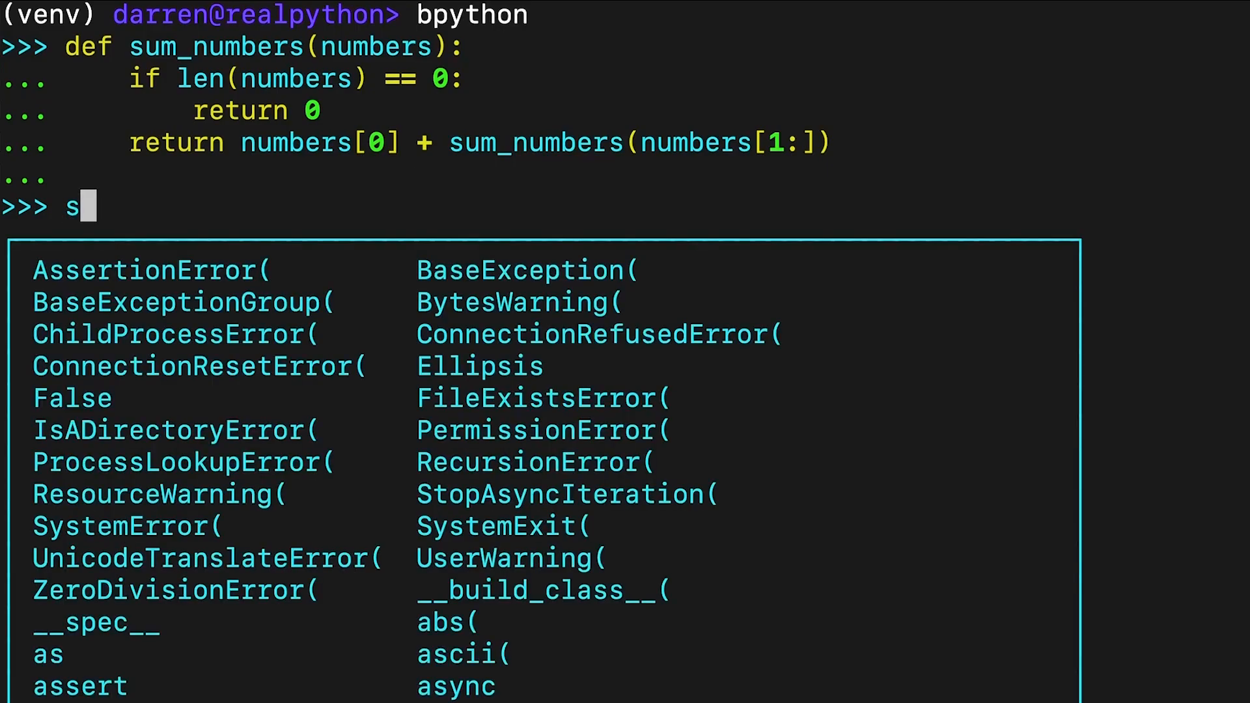
pyautogui.write('um_numbers([1, 2, 3, 4, 5')
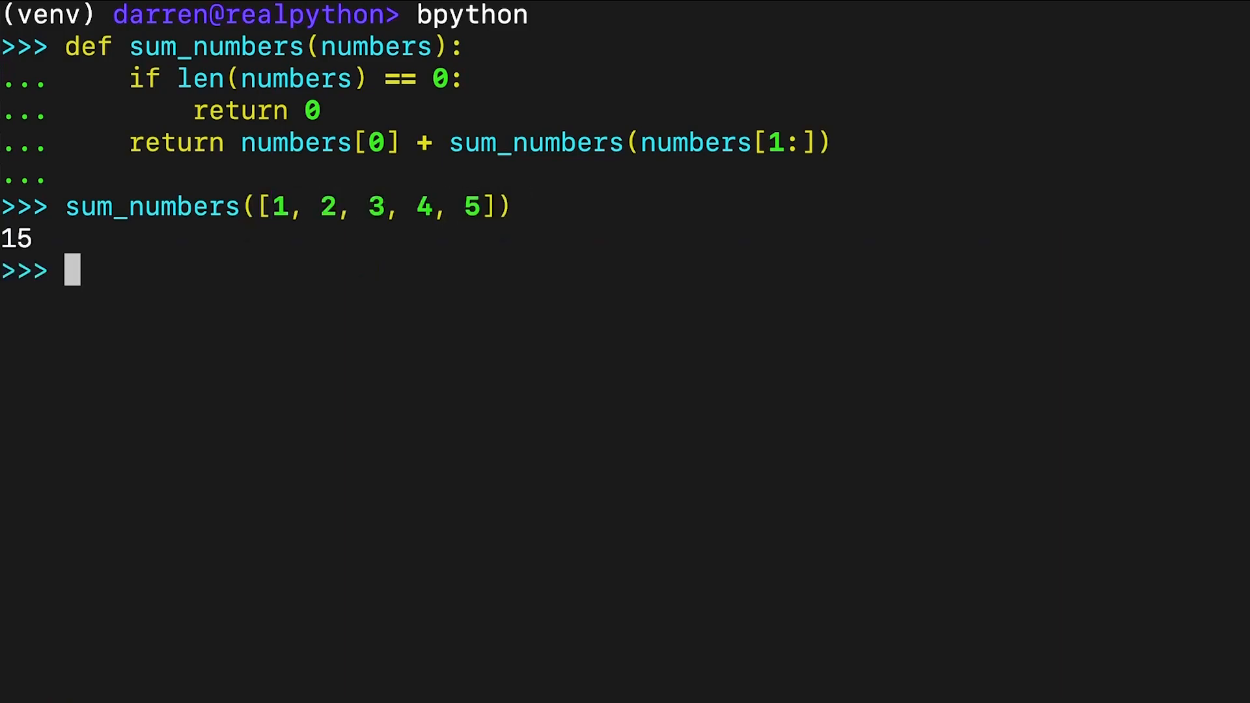
pyautogui.press('ctrl+l')
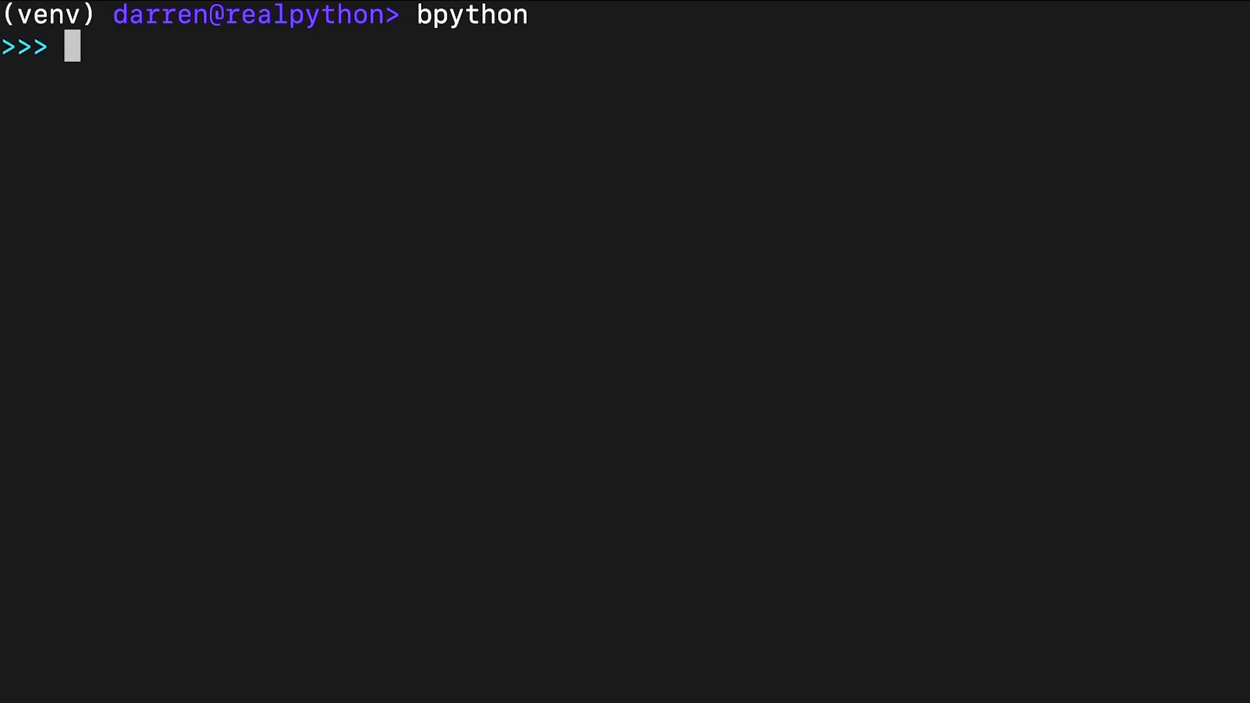
# - Import reduce from functools and add from operator, then get 15 from reduce(add, [1, 2, 3, 4, 5])
pyautogui.write('f')
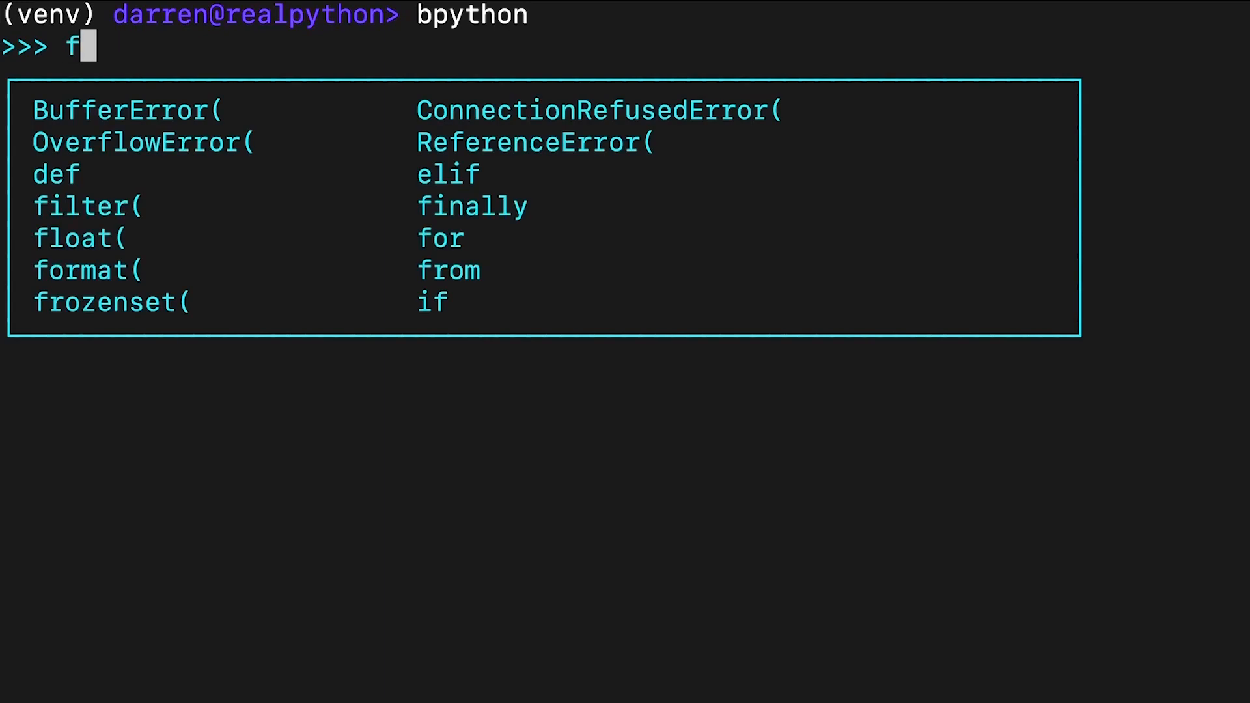
pyautogui.write('rom functools import')
pyautogui.write('from operator import add')
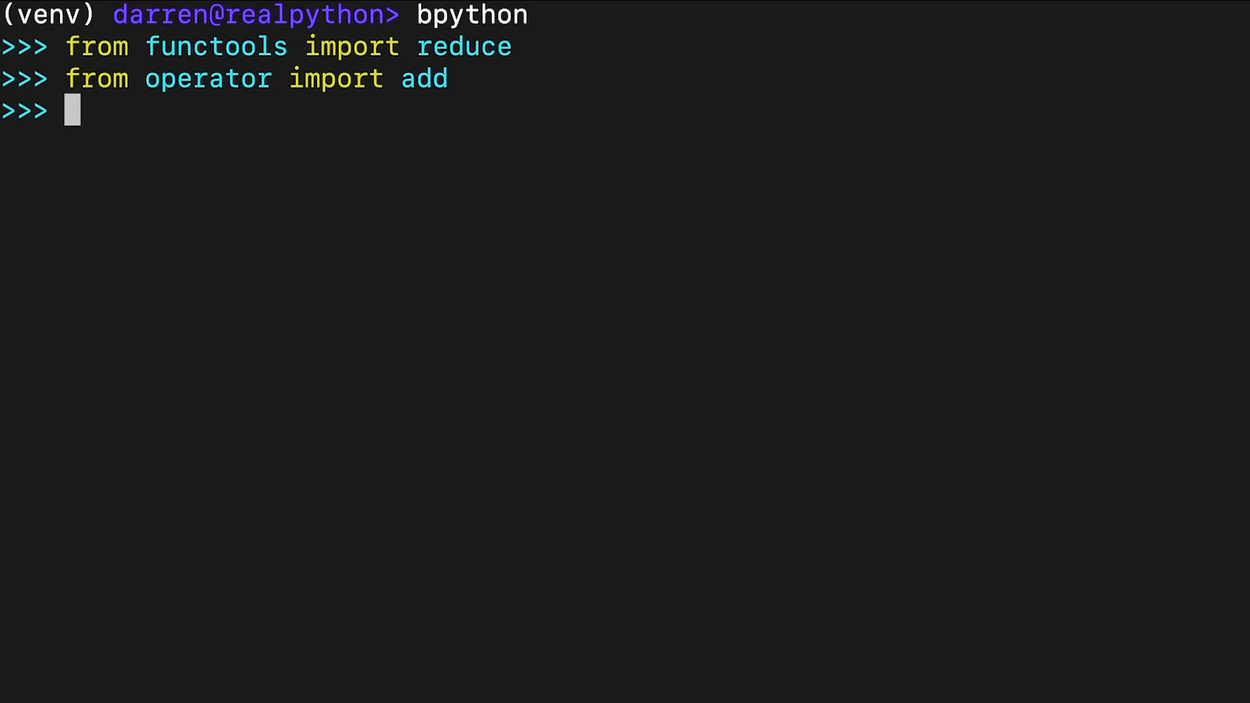
pyautogui.write('reduce(add,')
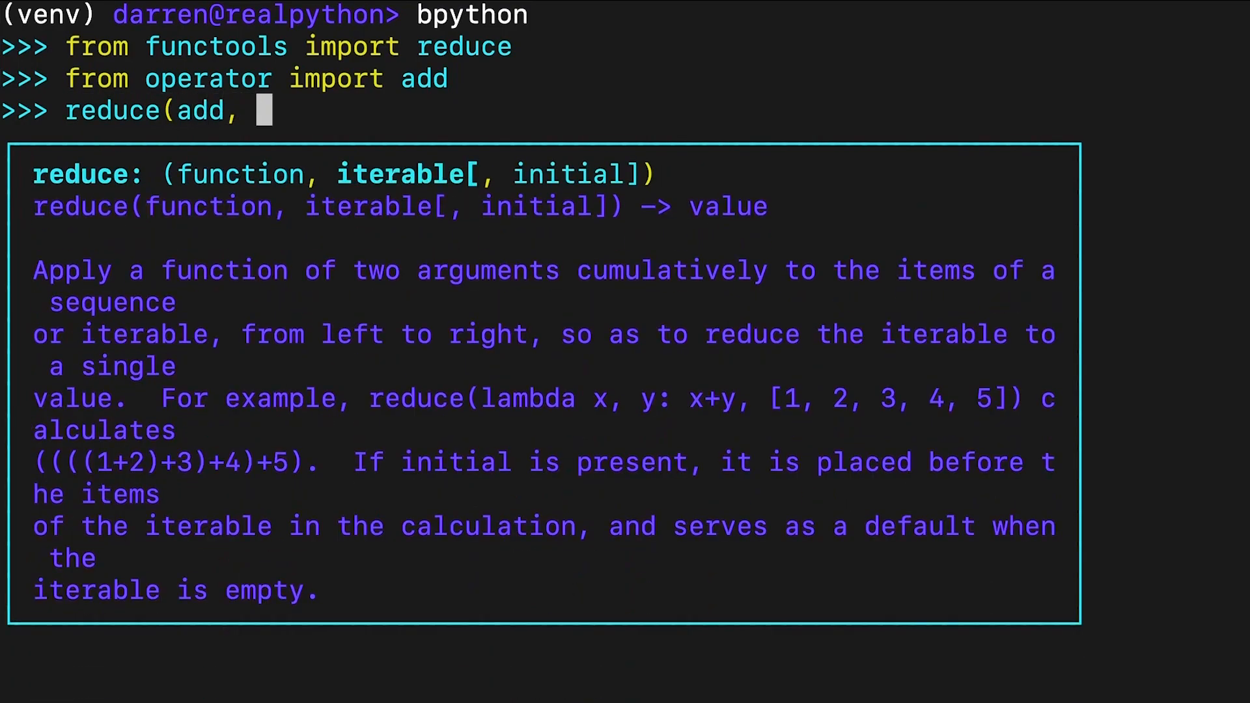
pyautogui.press('Return')
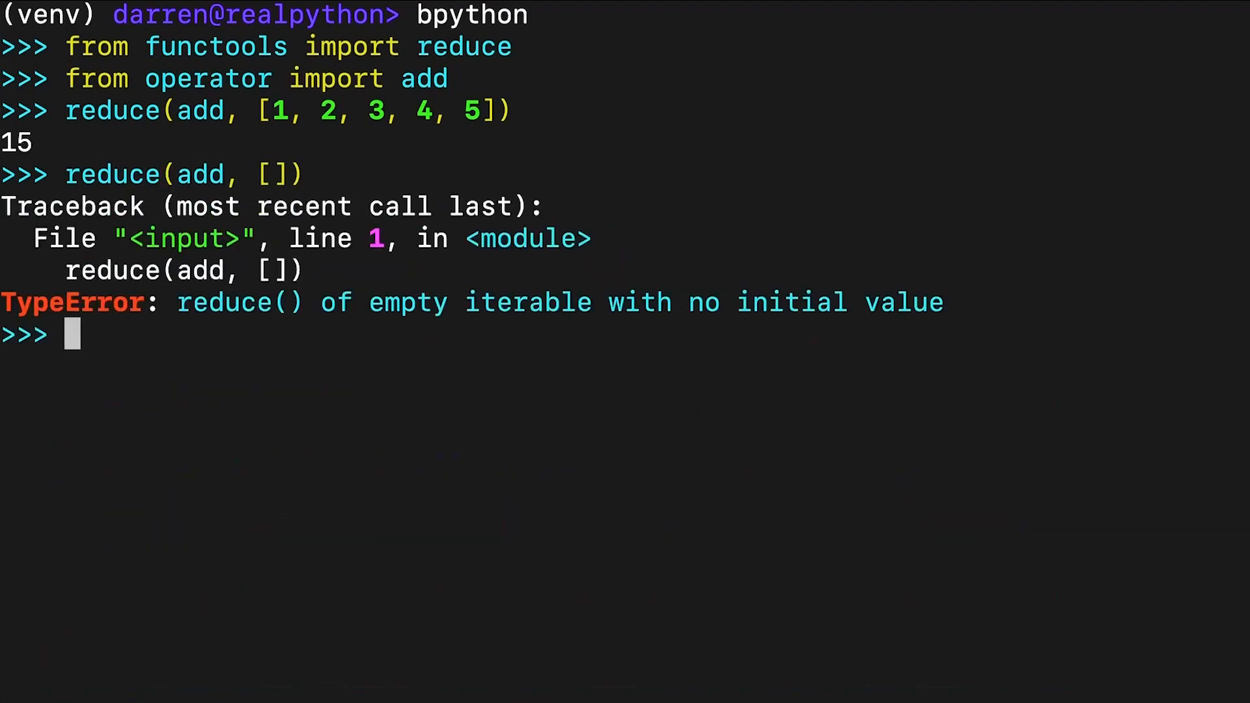
# - Run reduce(add, []) to see the TypeError, then enter reduce(lambda x, y: x + y, [1, 2, 3, 4, 5])
pyautogui.write('reduce(add, [])')
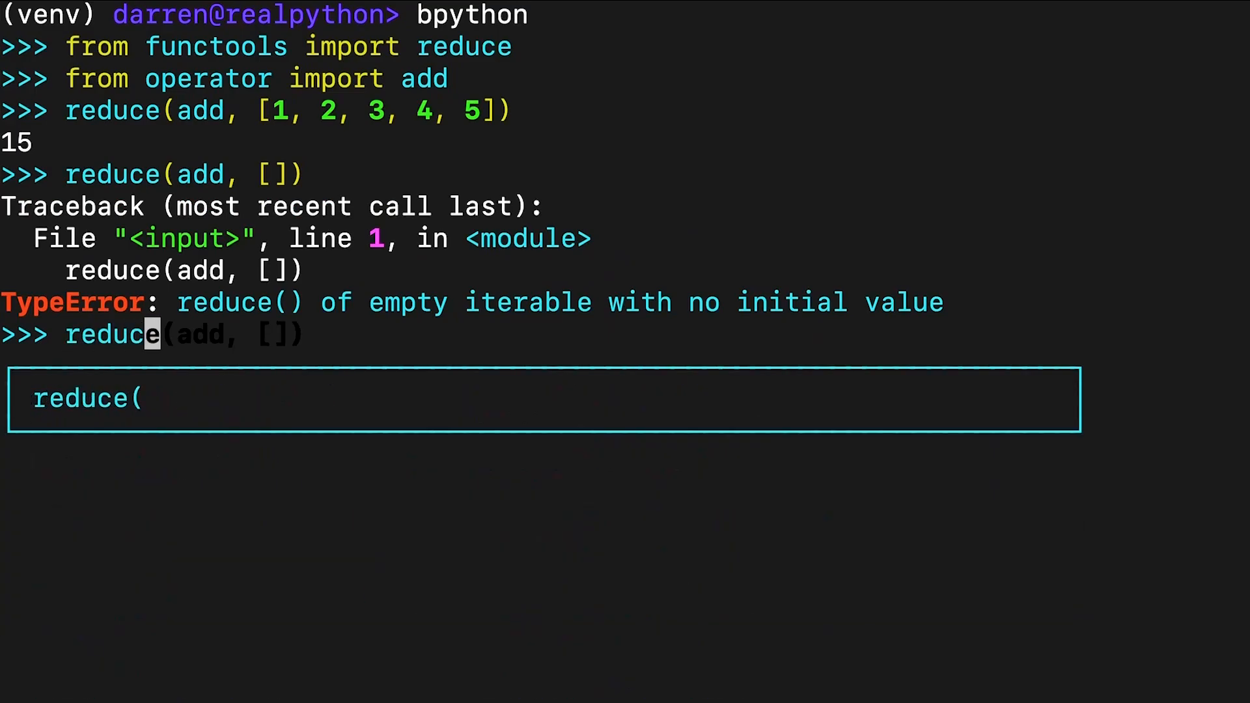
pyautogui.write('lambda x, y: x +')
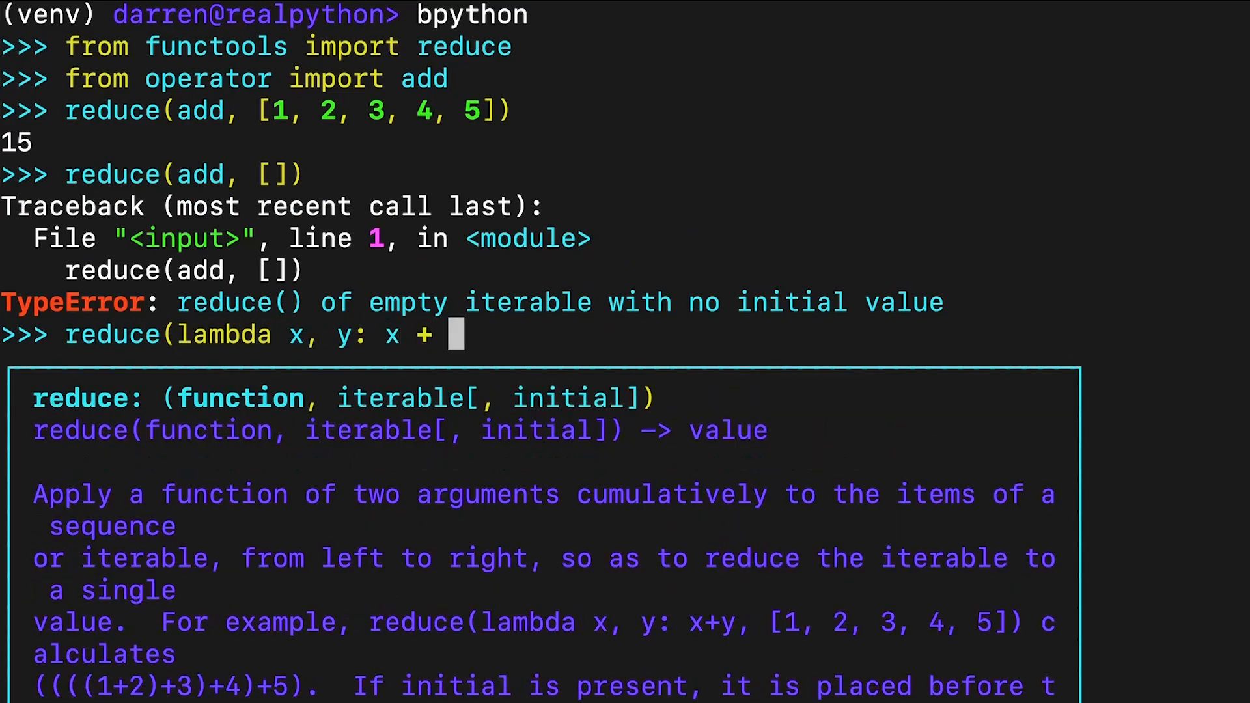
pyautogui.write('y, [1, 2, 3, 4, 5])')
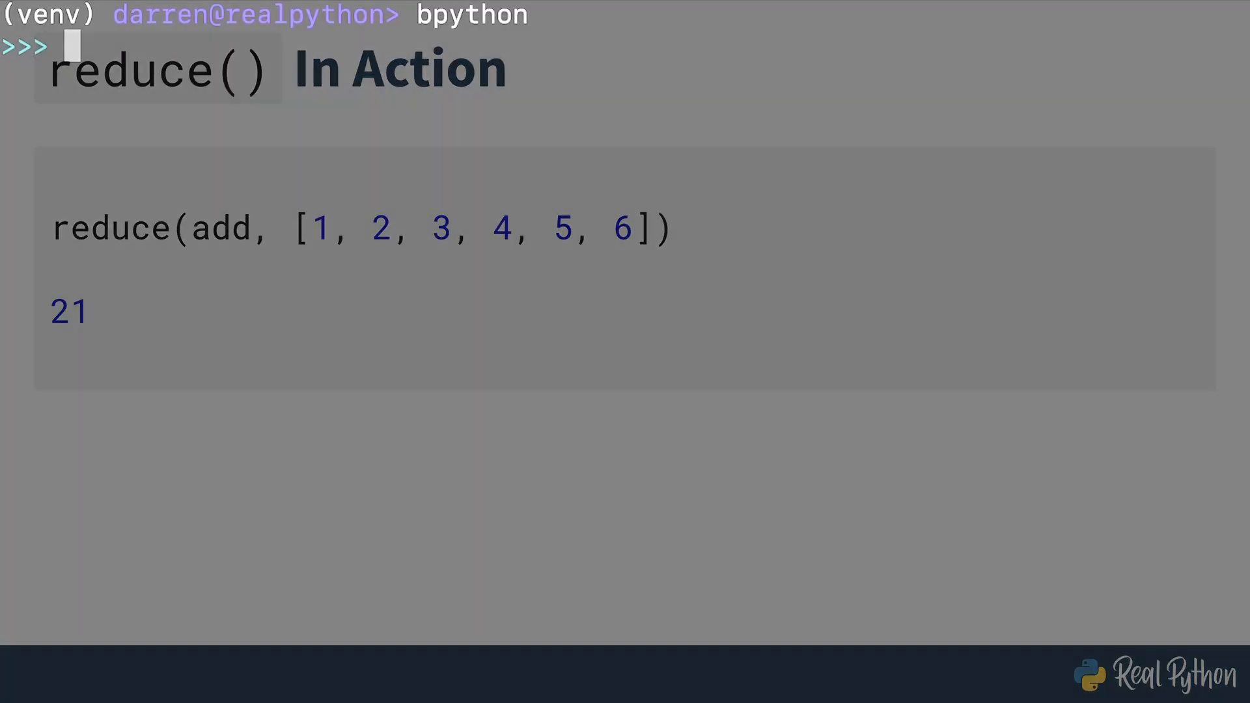
# - Run sum([1, 2, 3, 4, 5]) to get 15 and recall the call from history
pyautogui.write('sum([1, 2, 3, 4, 5])')
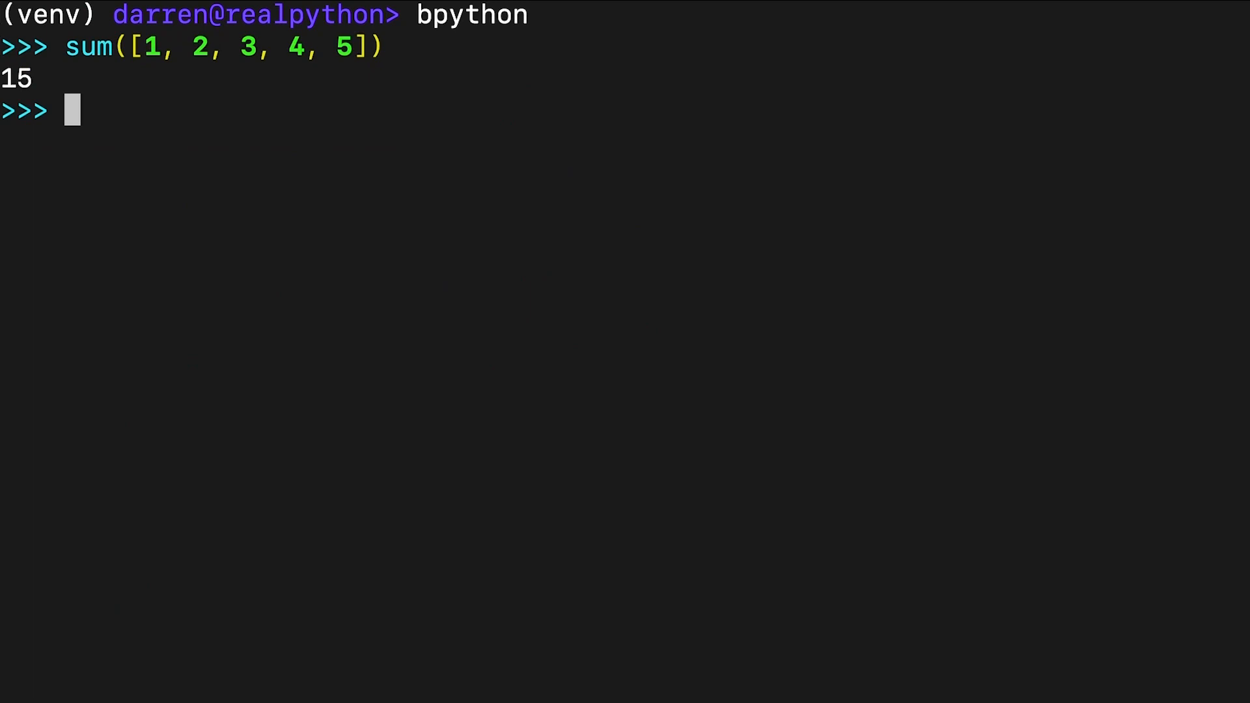
pyautogui.press('Up')
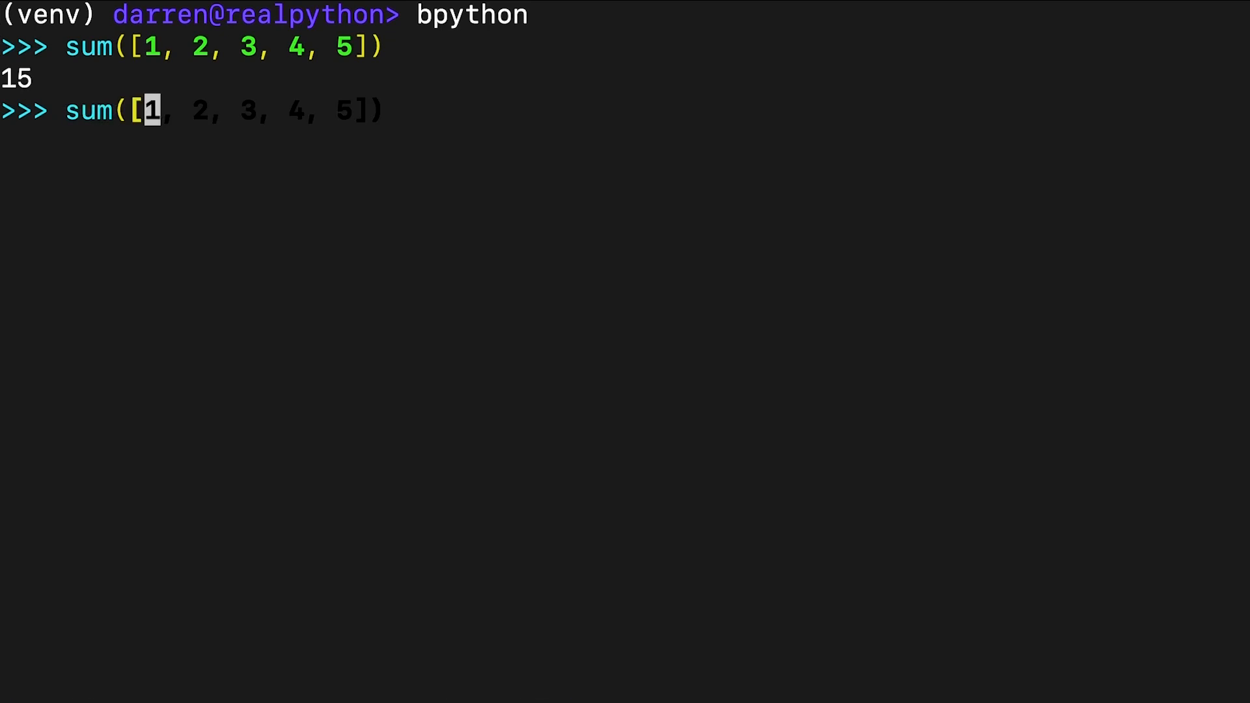
pyautogui.press('Return')
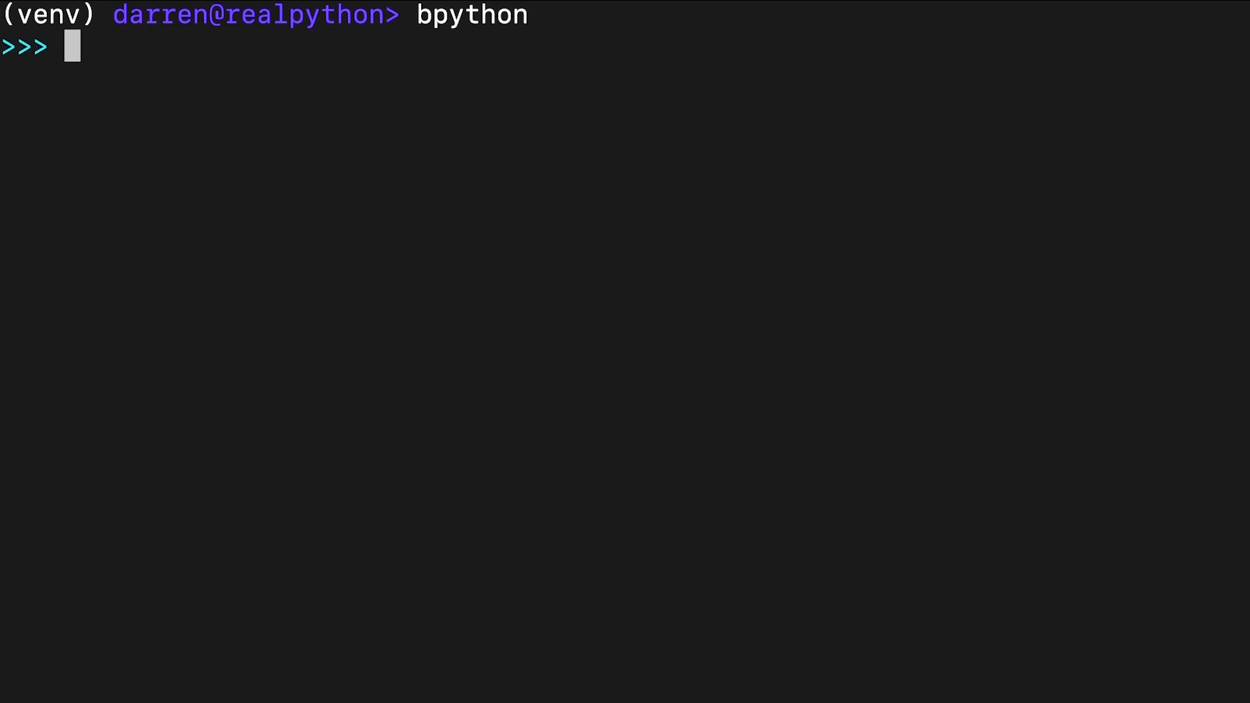
# - Get 15 from sum() on the list, tuple, set of 1–5 and range(1, 6)
pyautogui.write('sum([1, 2, 3, 4, 5')
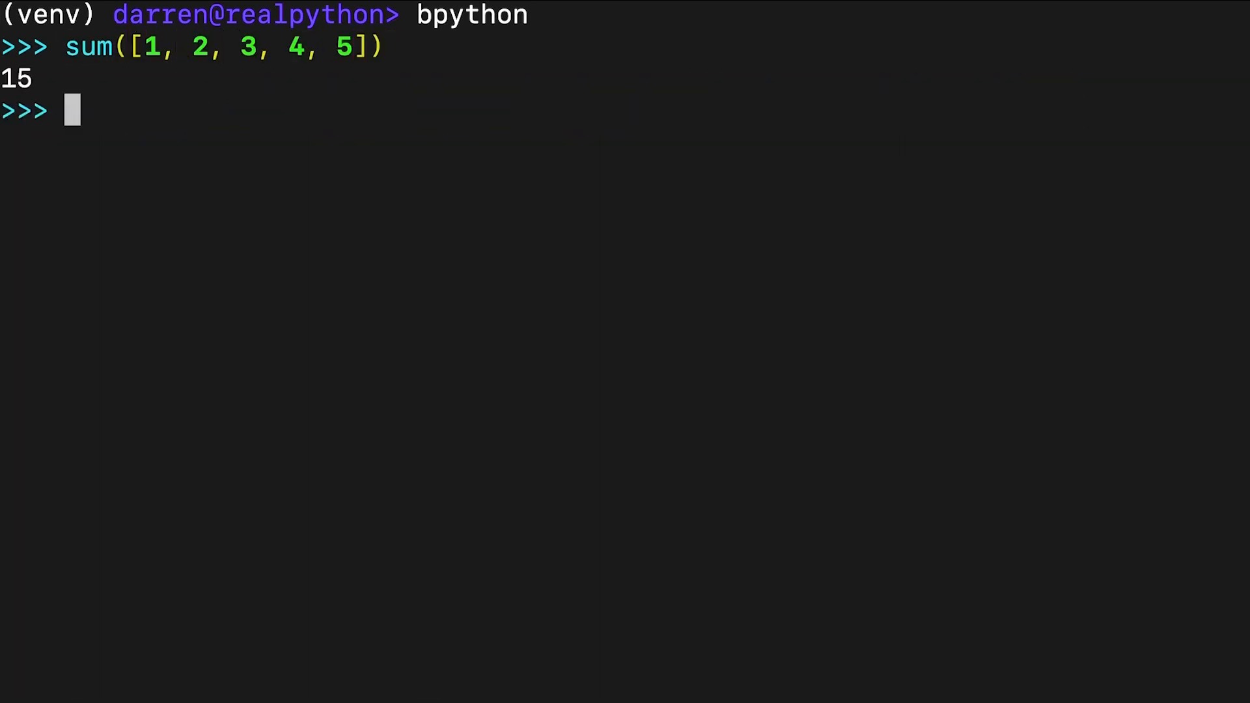
pyautogui.write('sum((1, 2,')
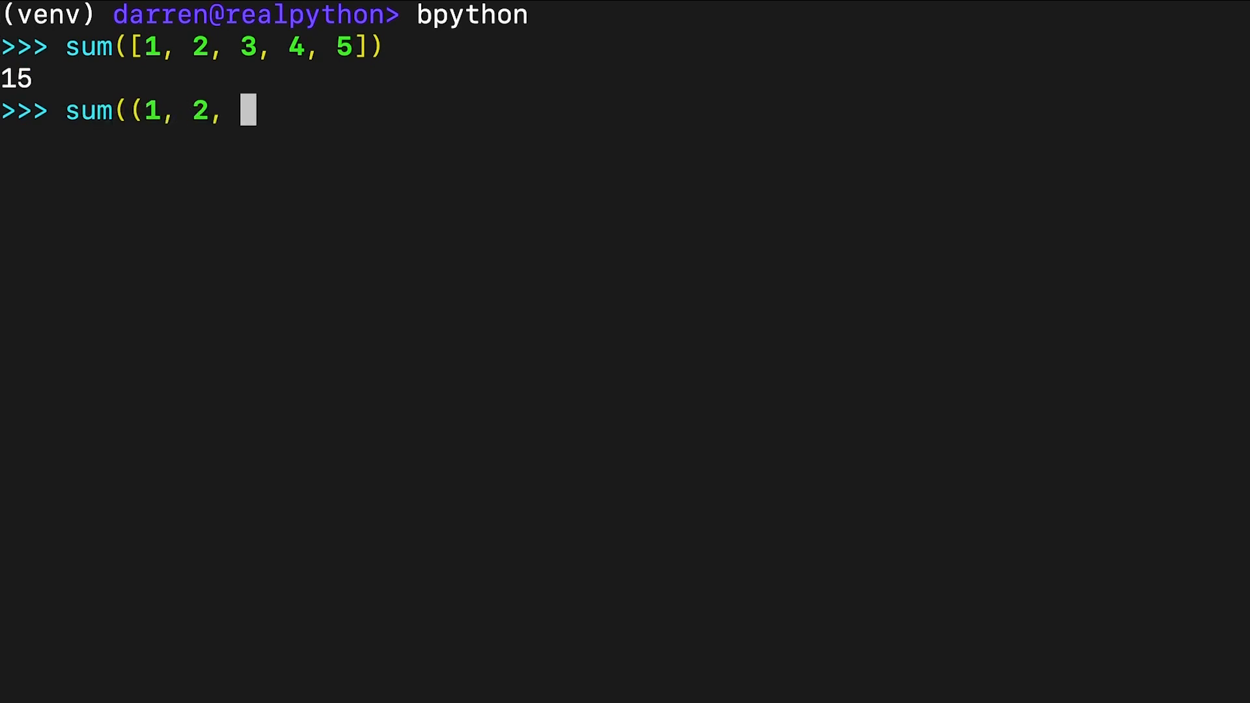
pyautogui.press('Return')
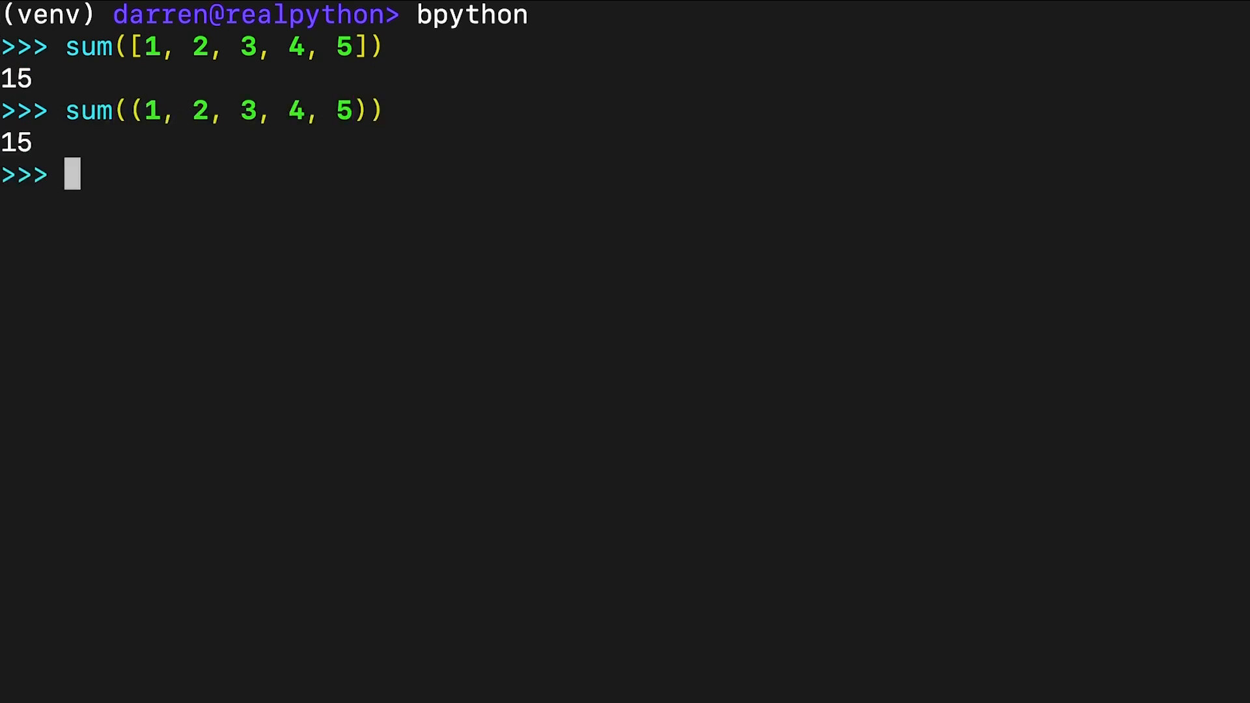
pyautogui.write('sum({1, 2, 3')
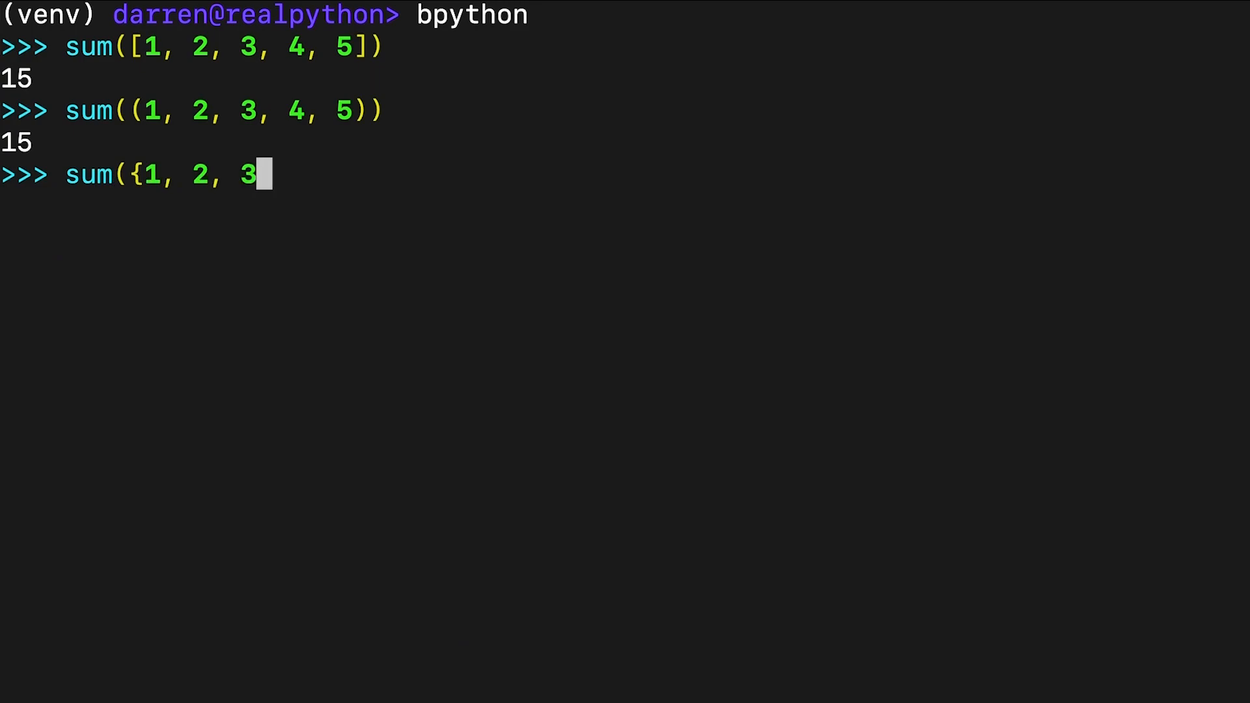
pyautogui.press('Return')
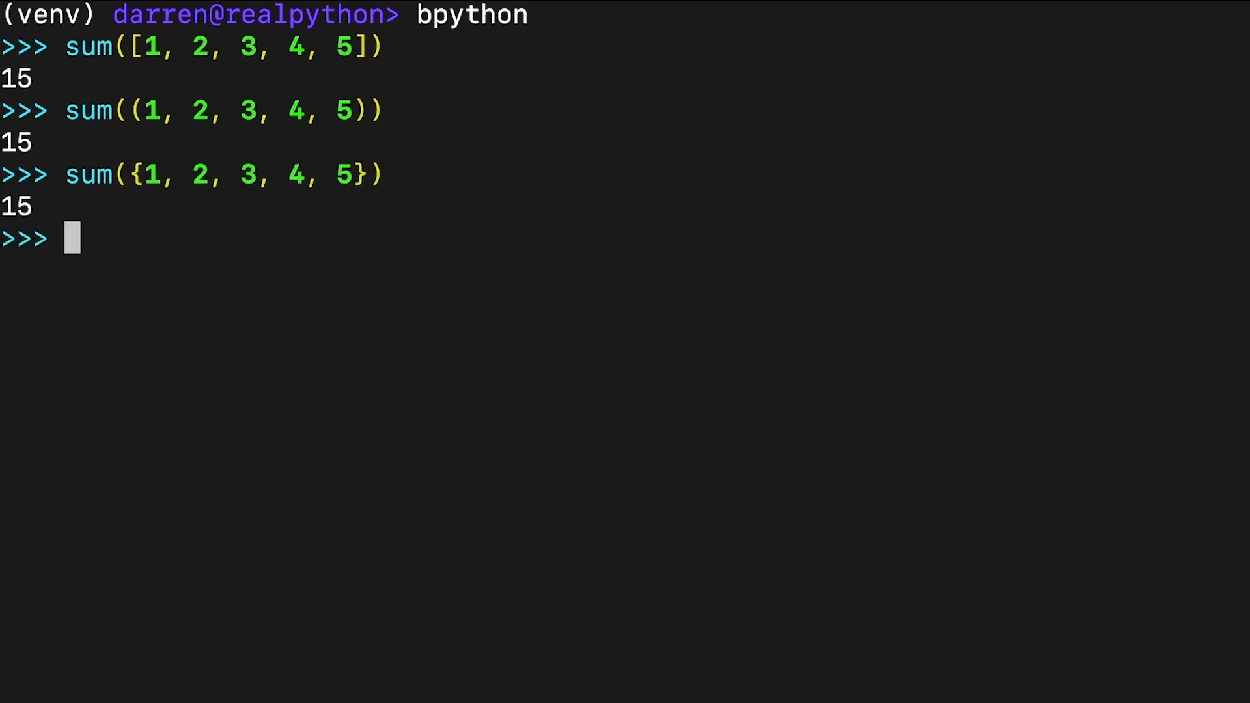
pyautogui.write('sum(range(1, 6')
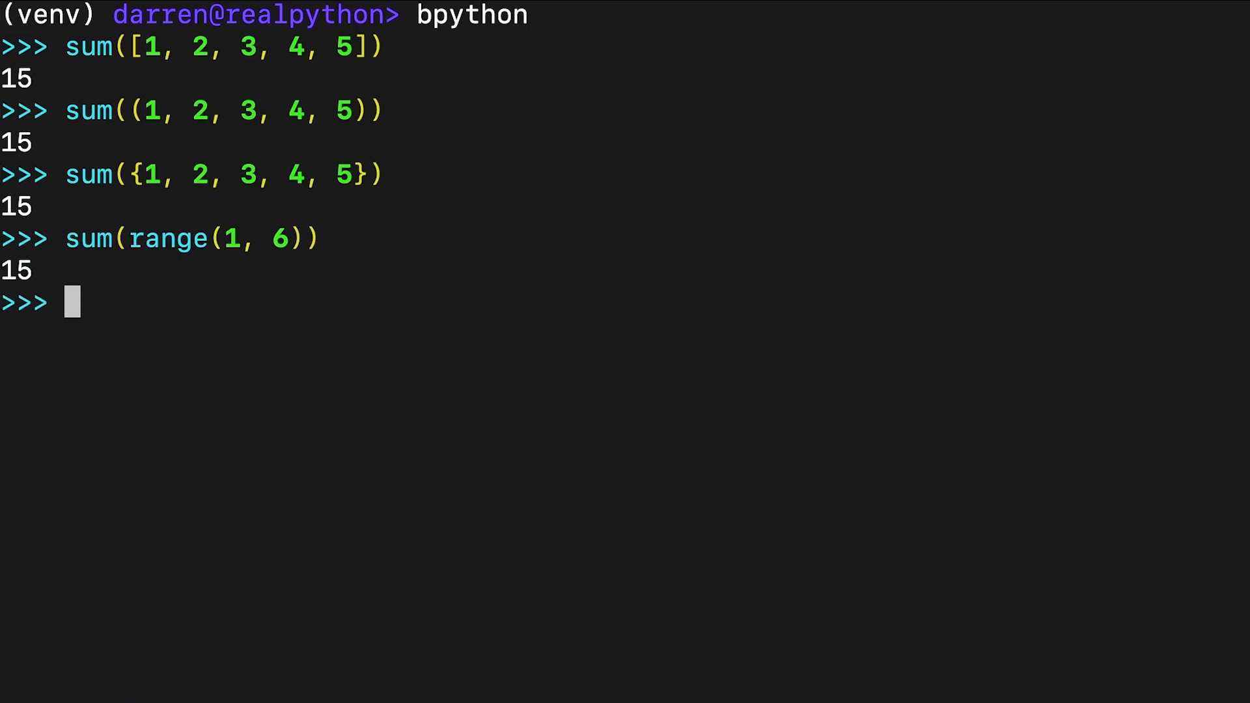
# - Get 6 from sum() on a dict's keys and on dict.values(), then clear the session
pyautogui.write('sum({1: "one')
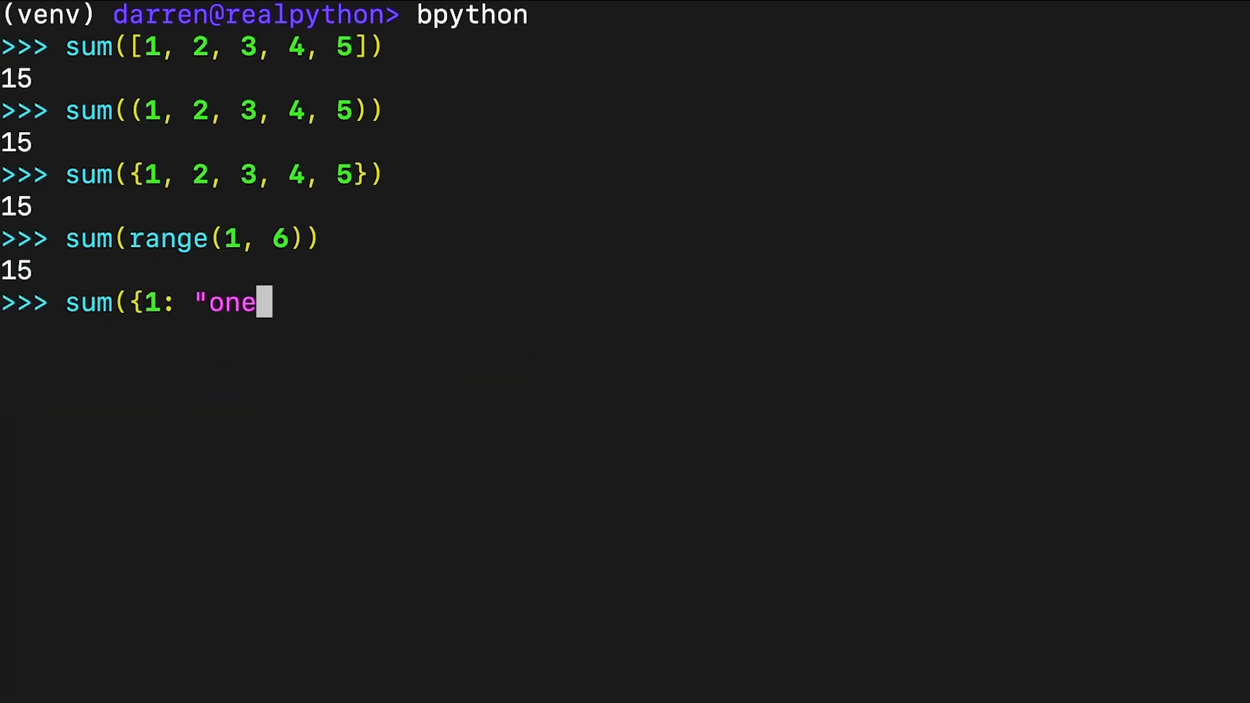
pyautogui.write('", 2: "two", 3: "three')
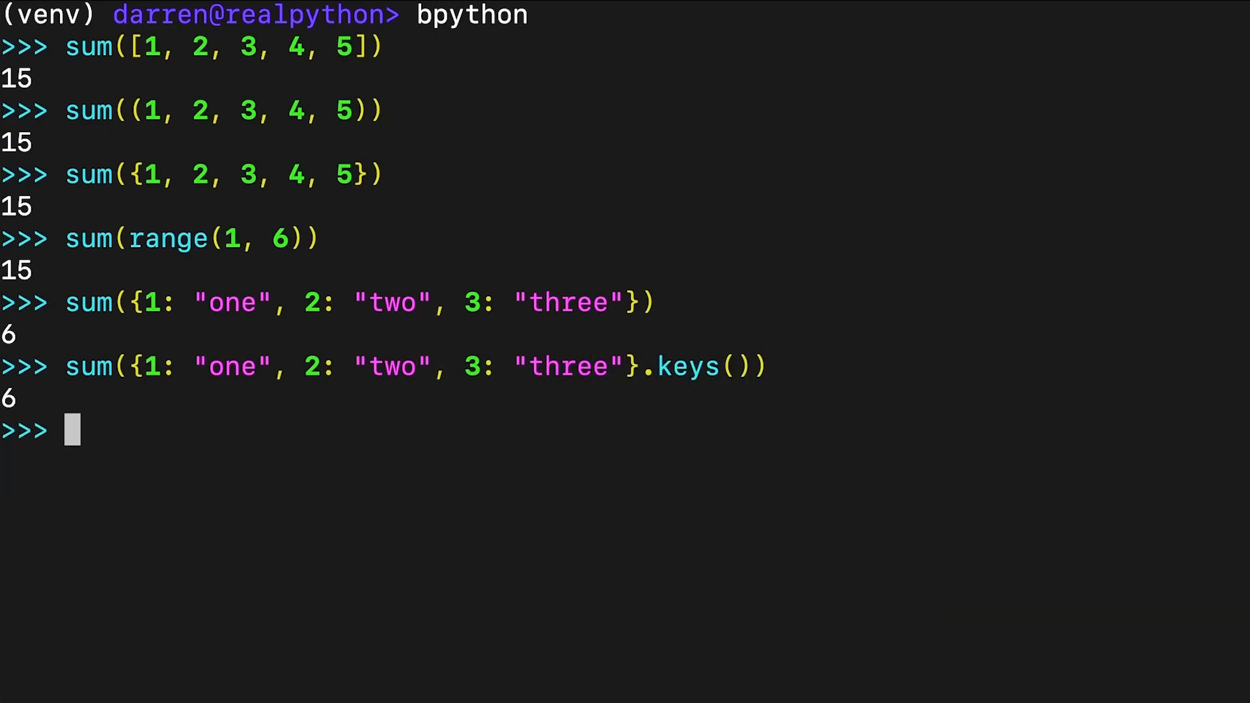
pyautogui.write('sum({"one": 1, "two')
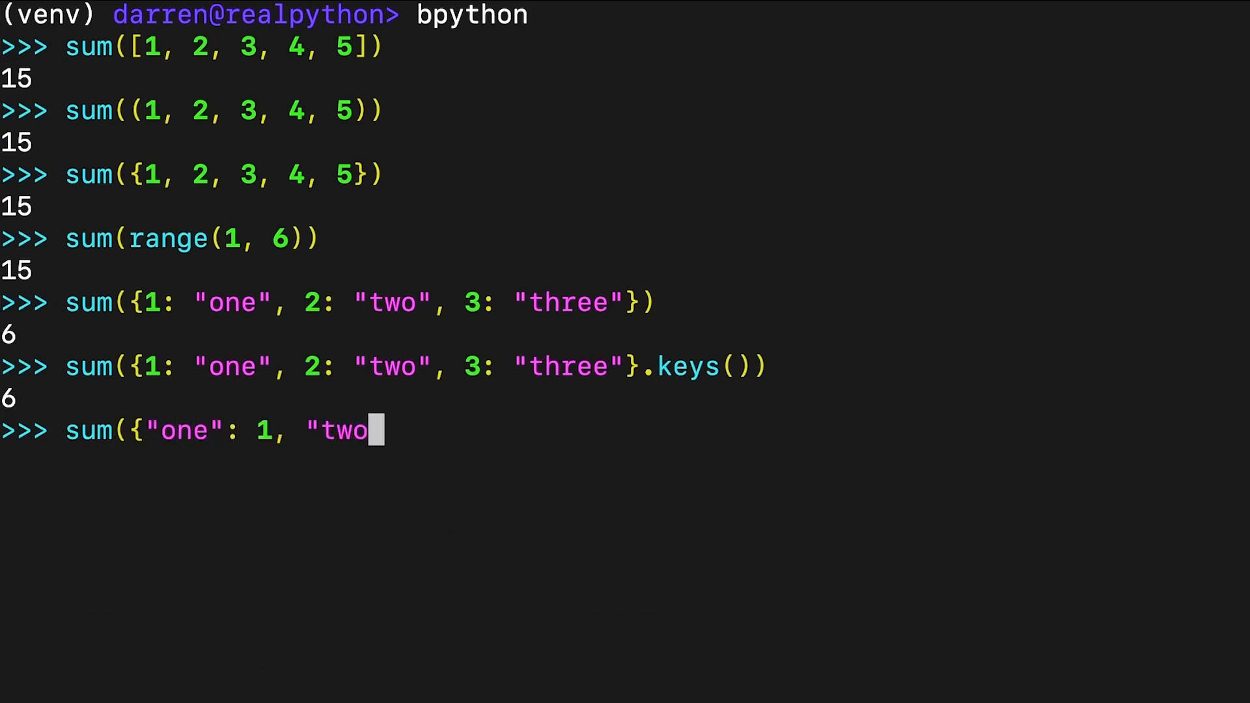
pyautogui.write('": 2, "three": 3}.values(')
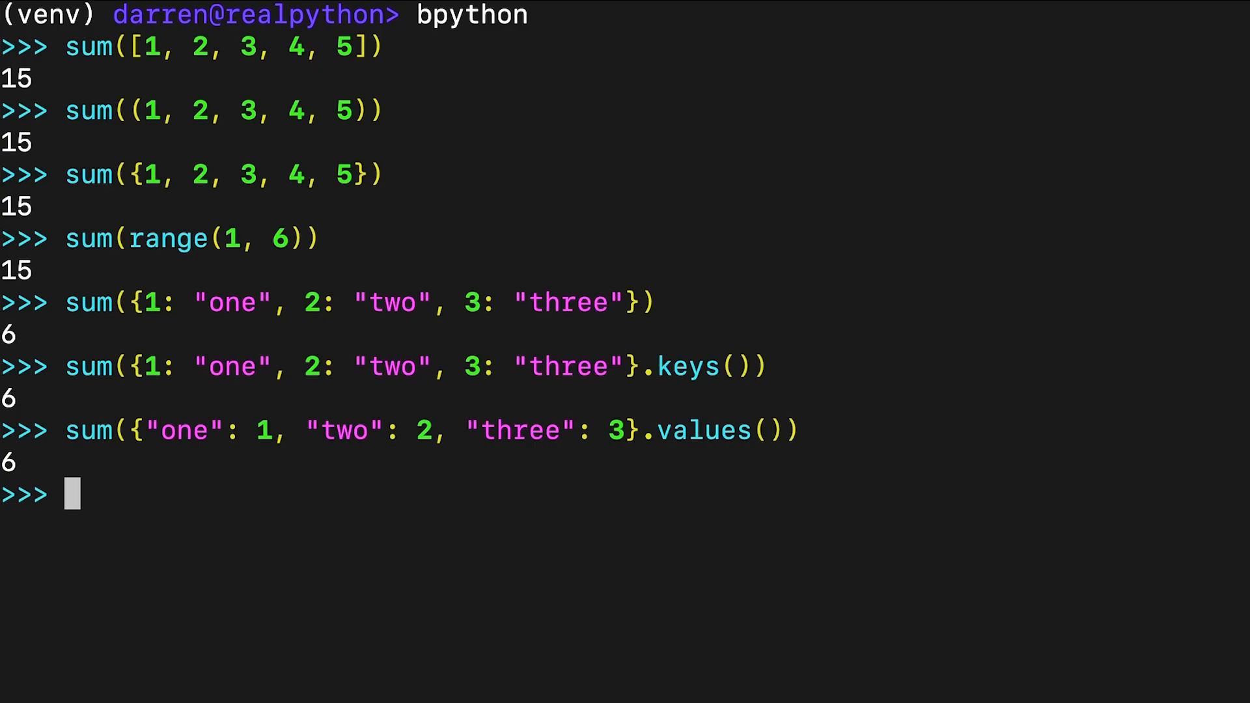
pyautogui.press('ctrl+l')
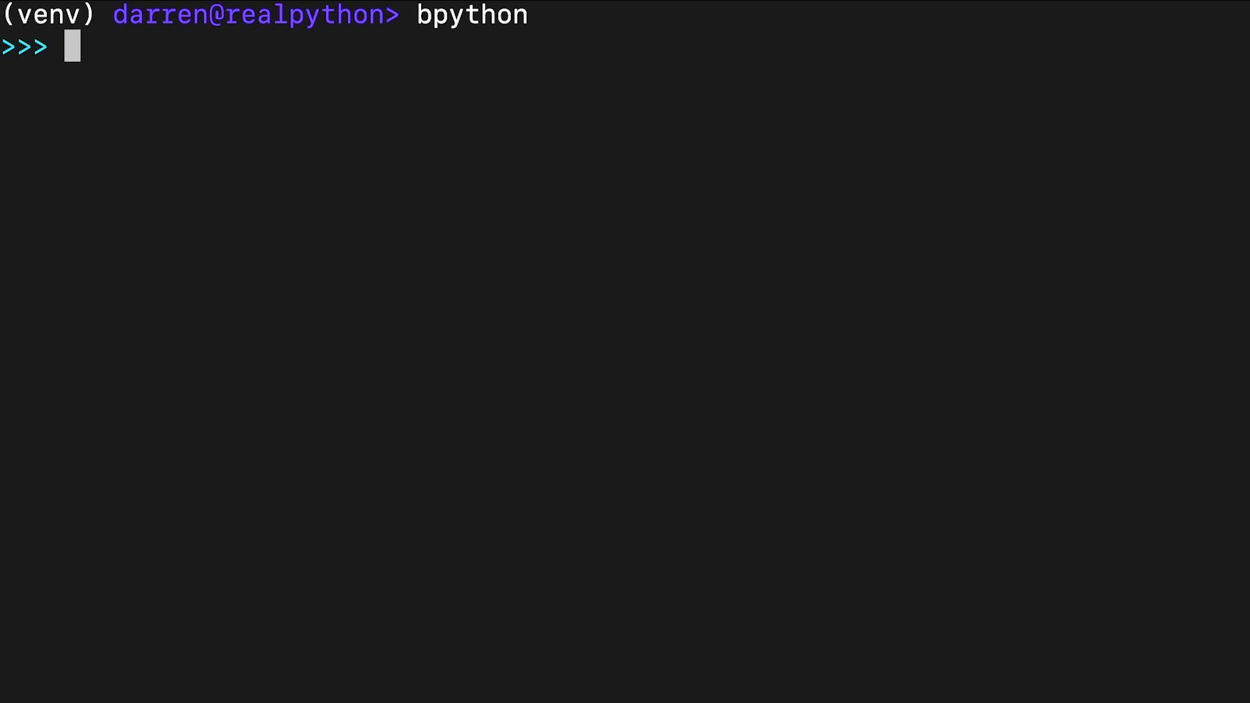
# - Sum [x ** 2 for x in range(1, 6)] to 55 and start the generator-expression version
pyautogui.write('sum([x ** 2')
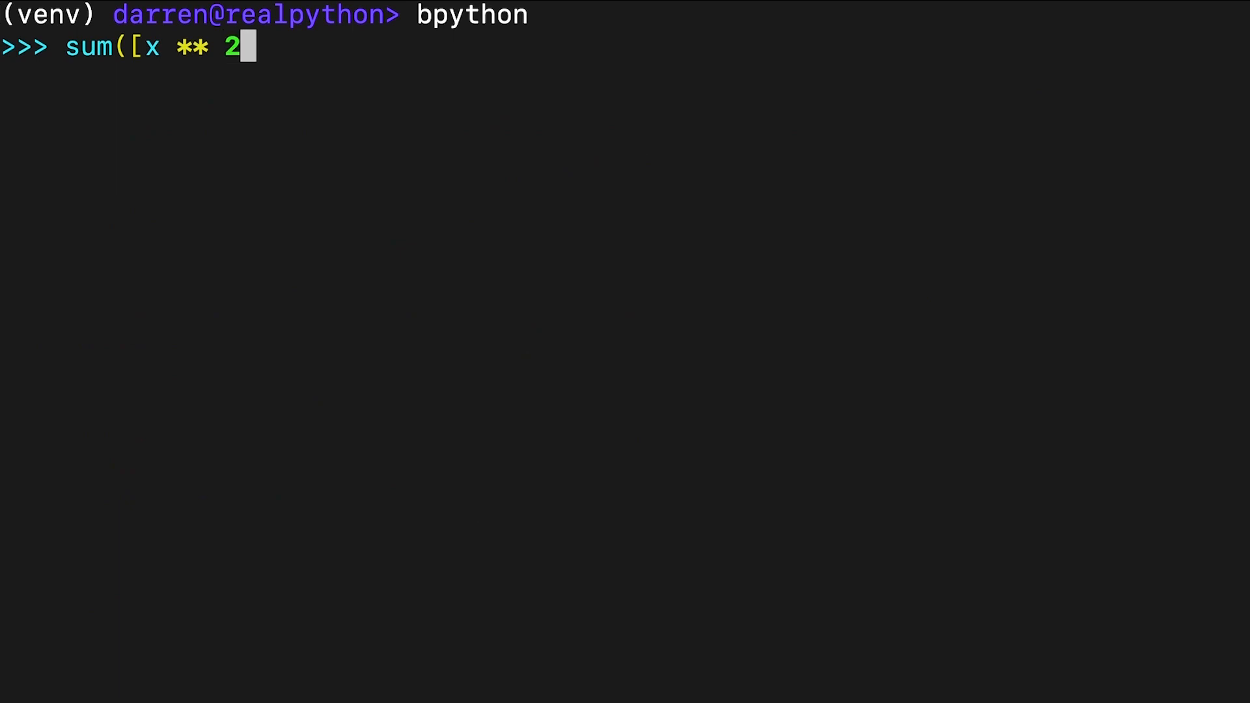
pyautogui.write('for x in range(1, 6')
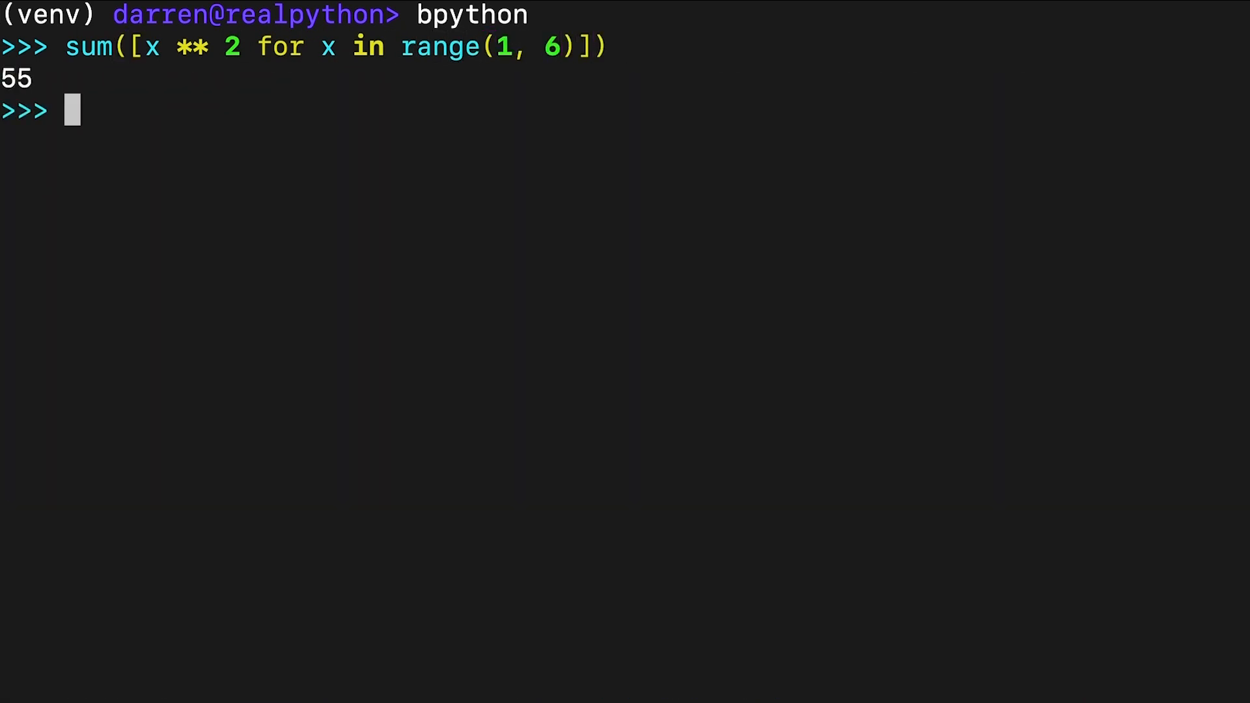
pyautogui.write('sum(x ** 2 for x')
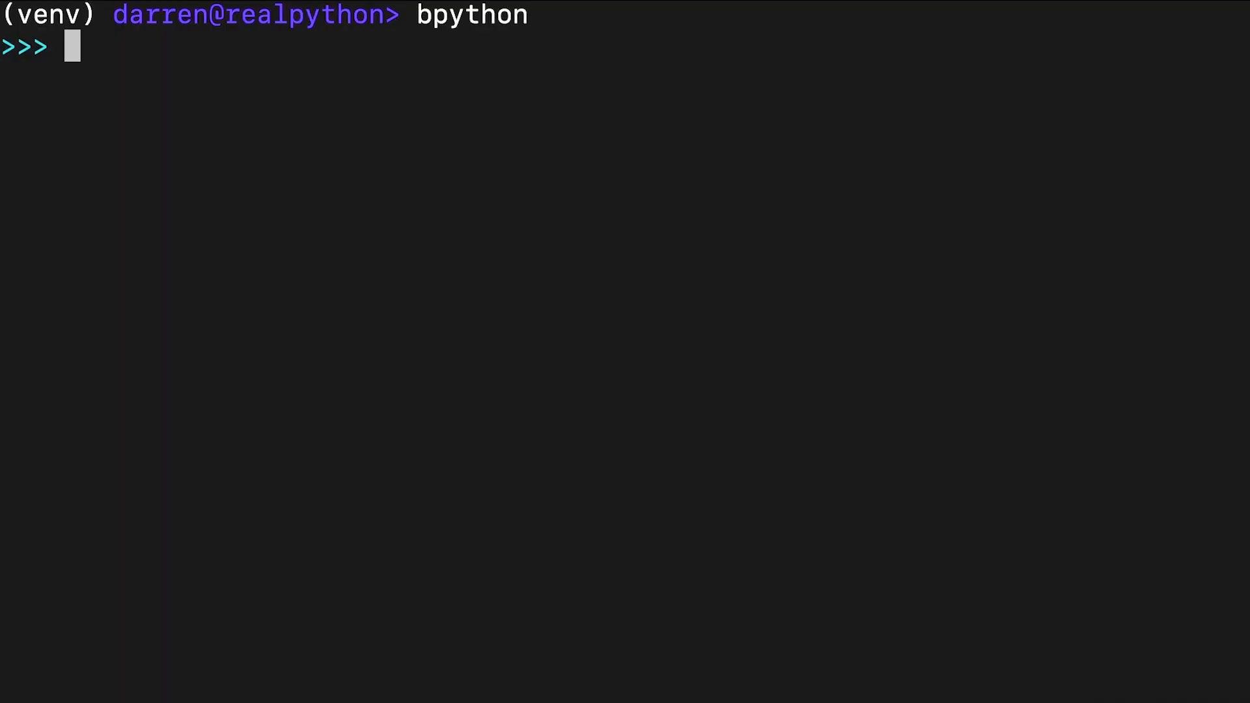
# - Run sum([1, 2, 3, 4, 5], 100) to get 115 and recall it for editing
pyautogui.write('sum([1, 2, 3, 4, 5])')
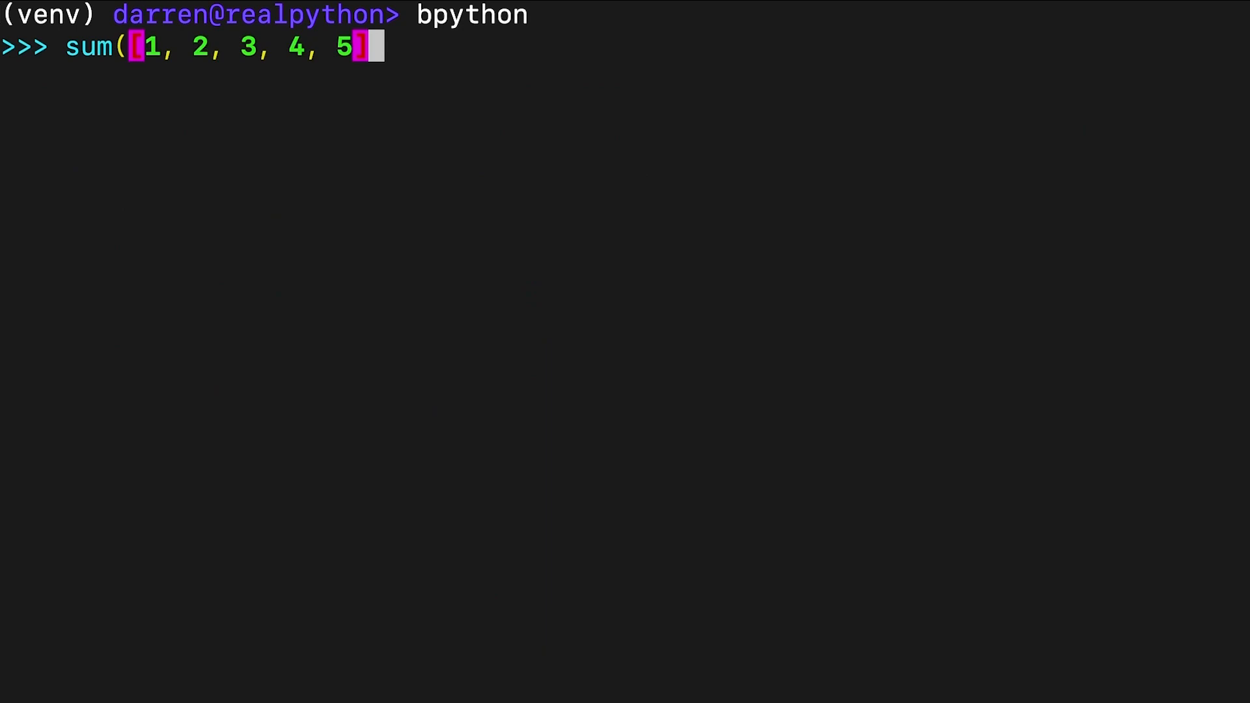
pyautogui.press('Return')
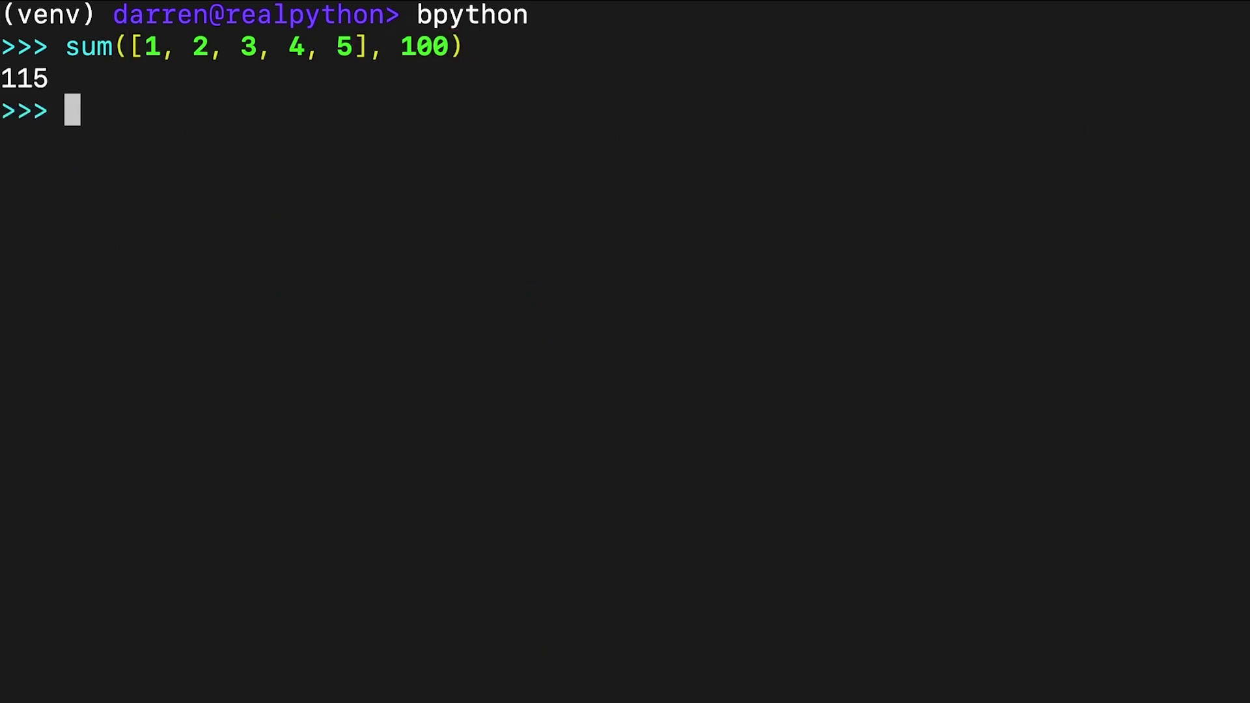
pyautogui.press('Up')
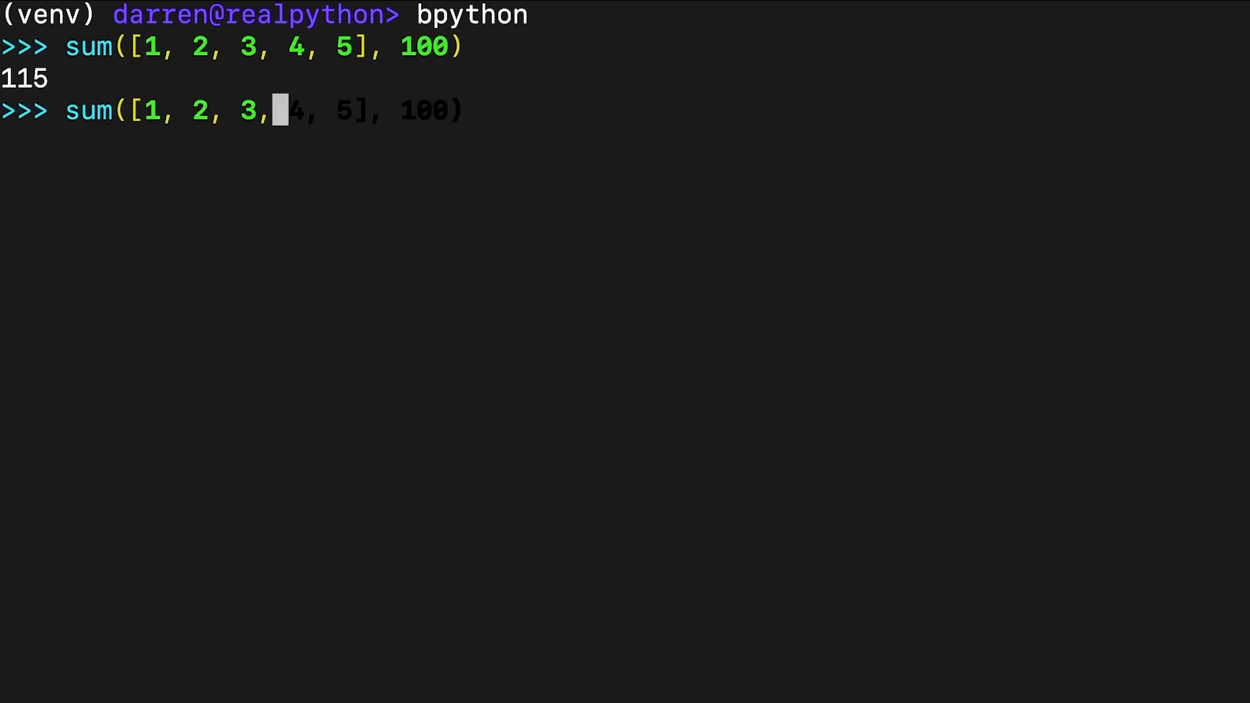